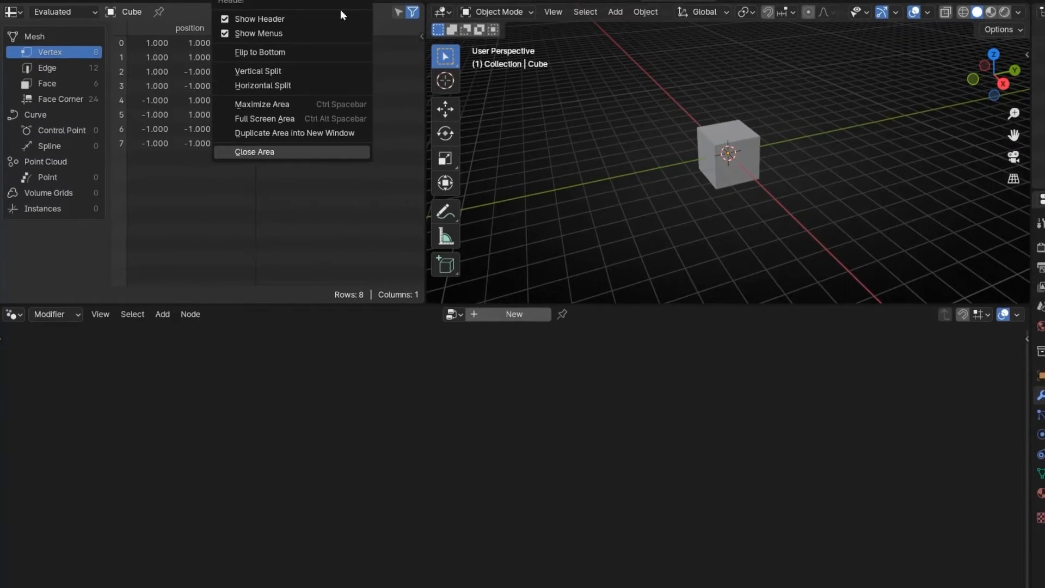
Step: Close the spreadsheet, create a new geometry-node tree and shift the Curve Line node left
left_click(254, 152)
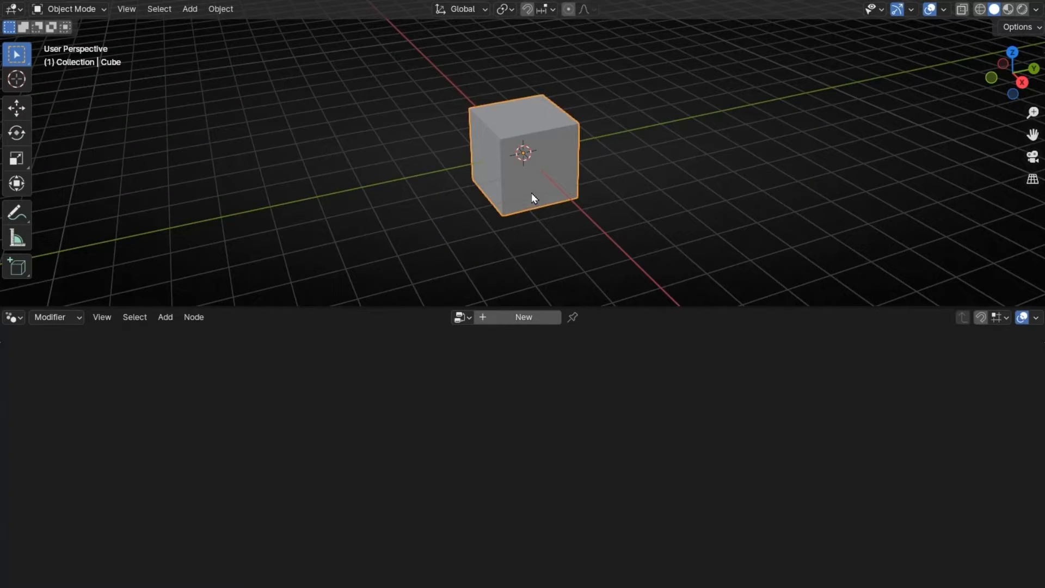
left_click(523, 317)
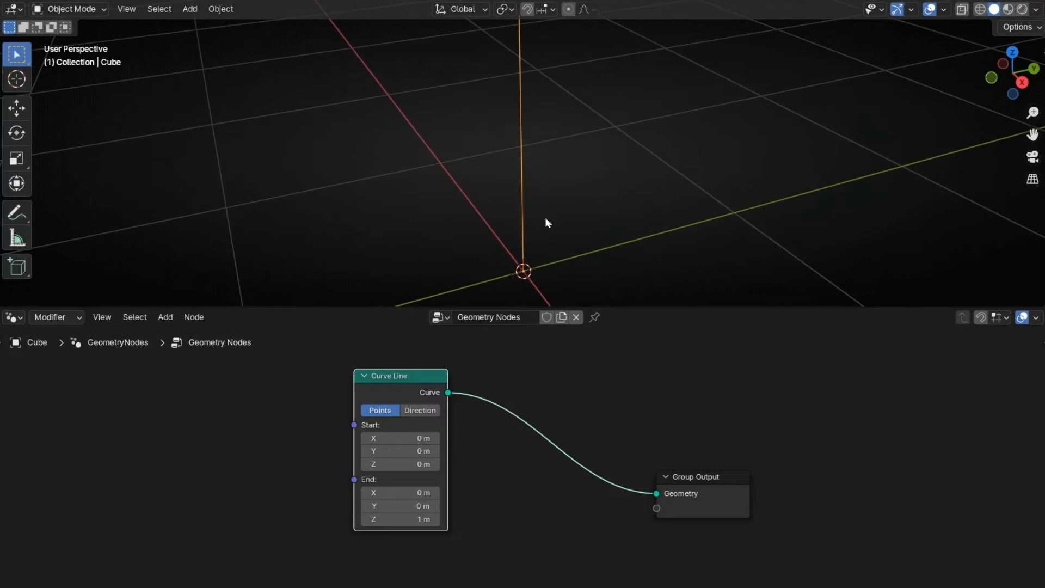
left_click_drag(400, 437, 466, 438)
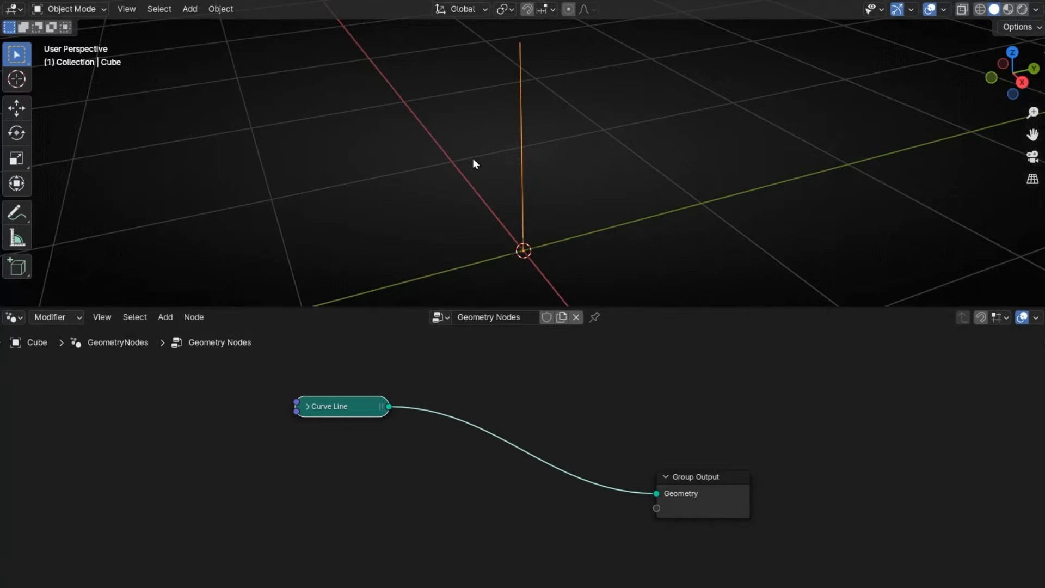
Step: Add a Curve to Mesh node with a Curve Circle as its profile curve
left_click(165, 317)
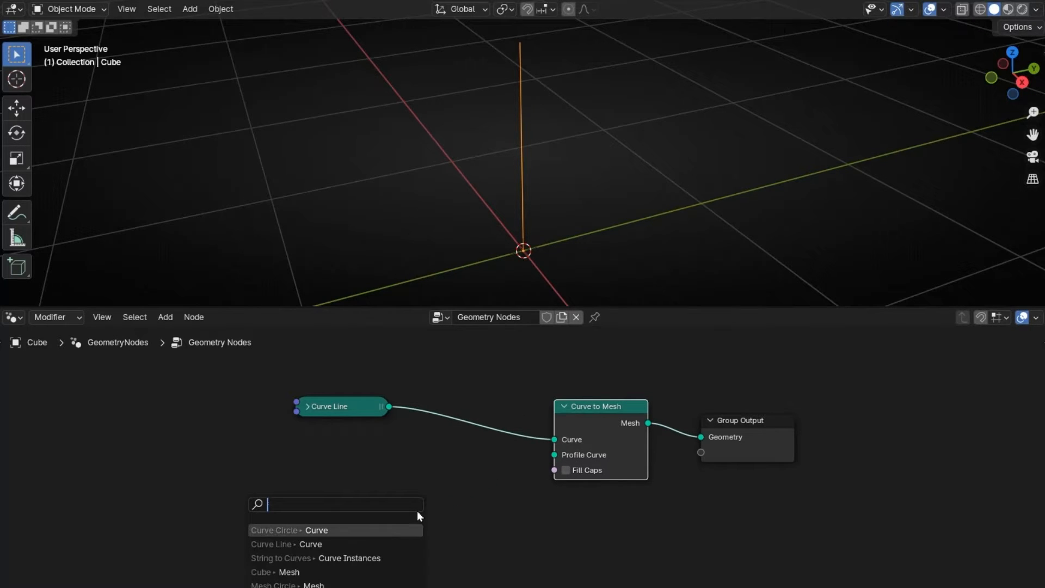
type("curve ci")
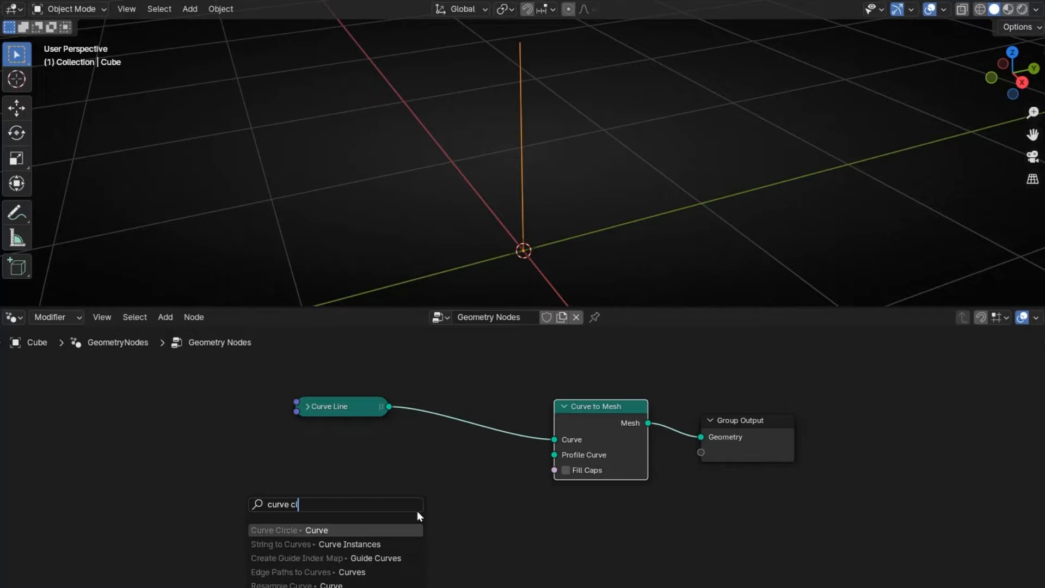
left_click(273, 530)
type("Curve Me")
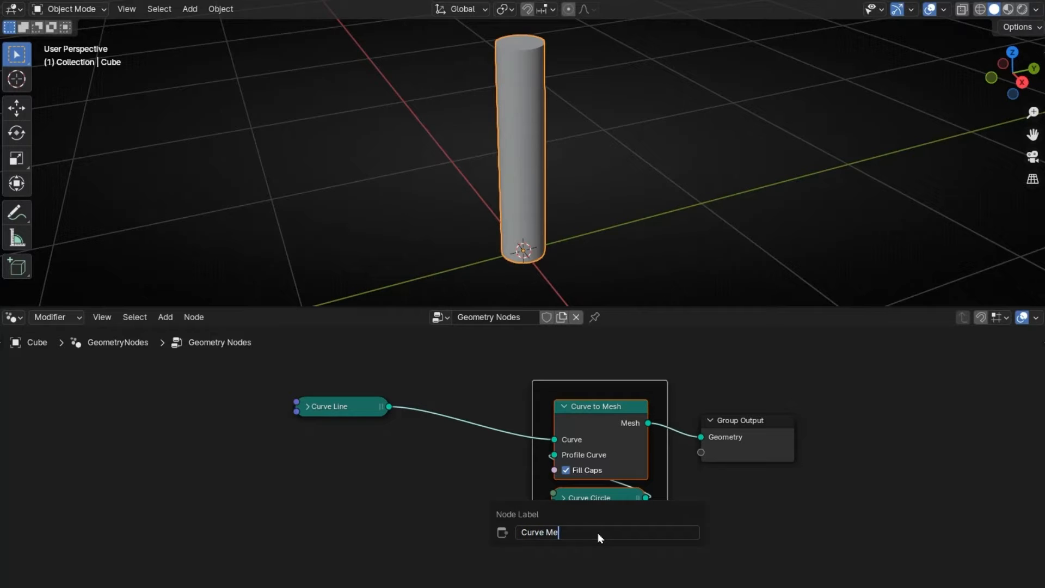
Step: Confirm the 'Curve Mesh' frame label, sketch an annotation stroke, then return to selecting
key("Return")
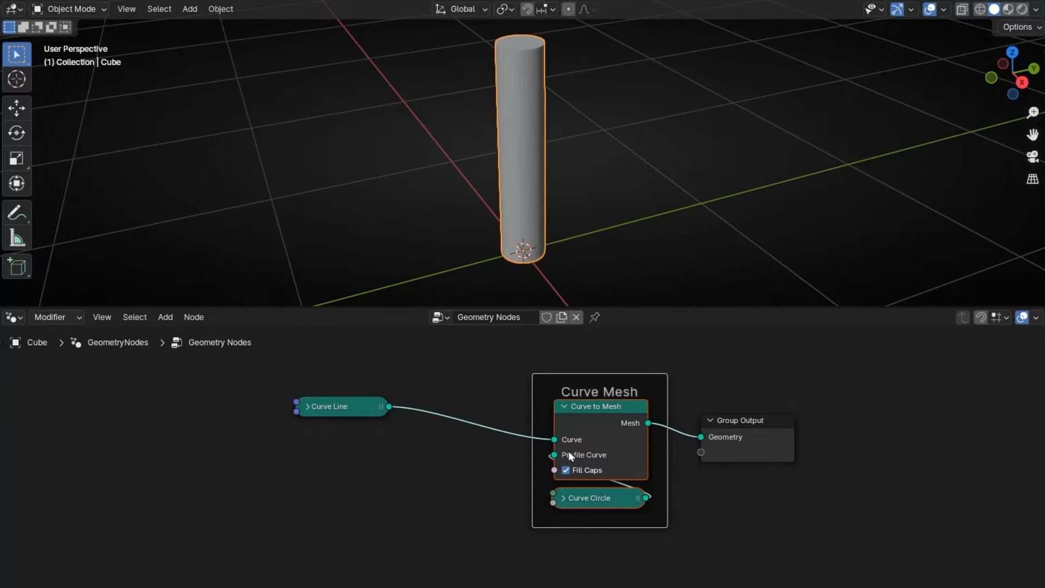
mouse_move(528, 344)
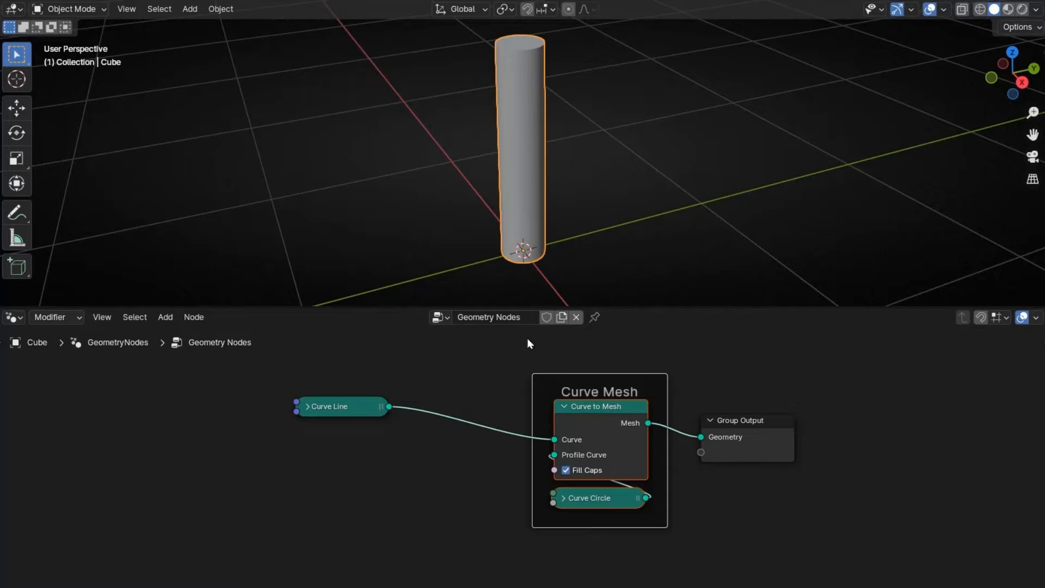
mouse_move(365, 425)
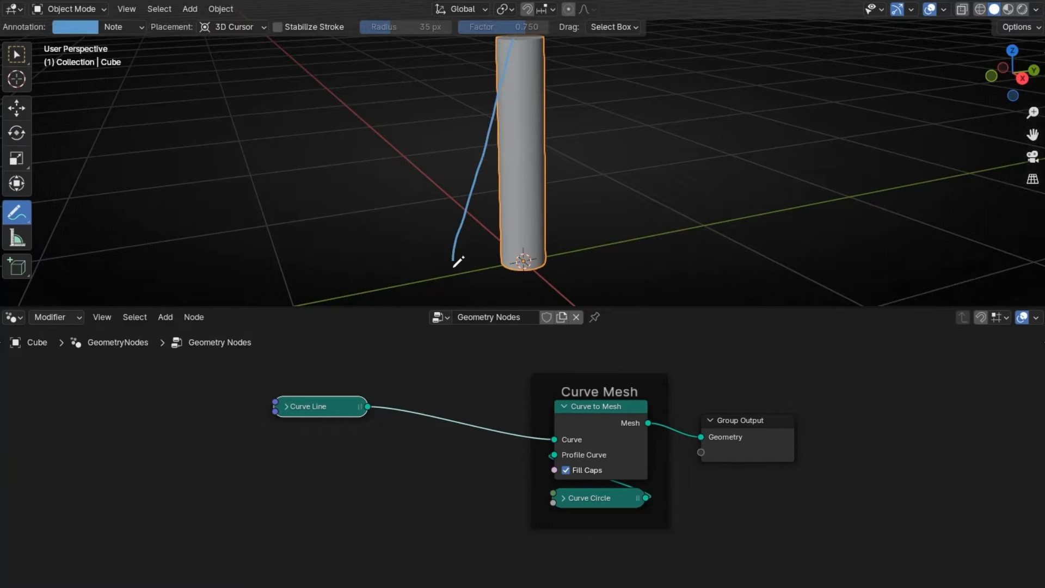
left_click_drag(458, 261, 526, 41)
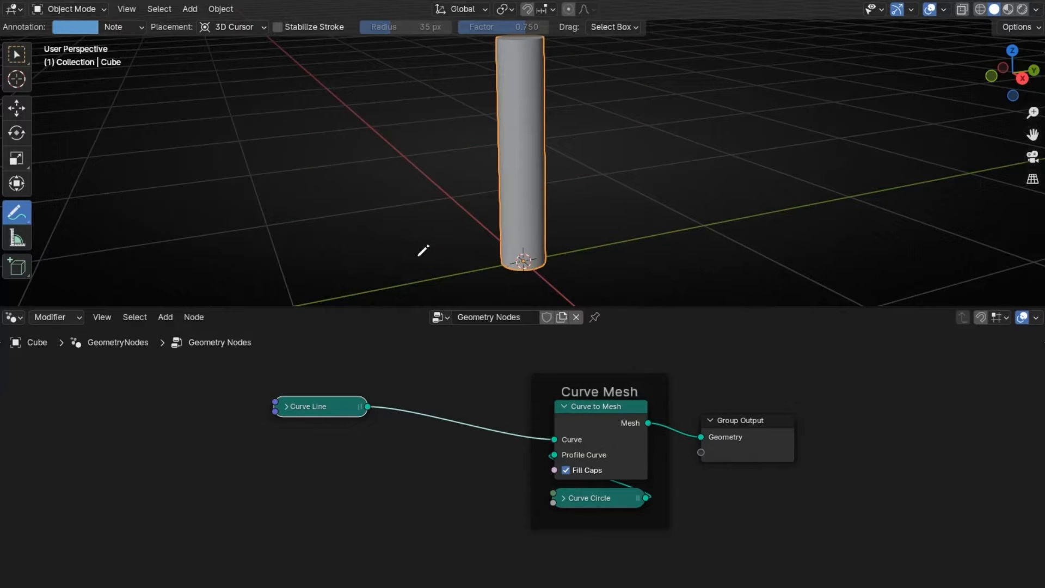
left_click(18, 56)
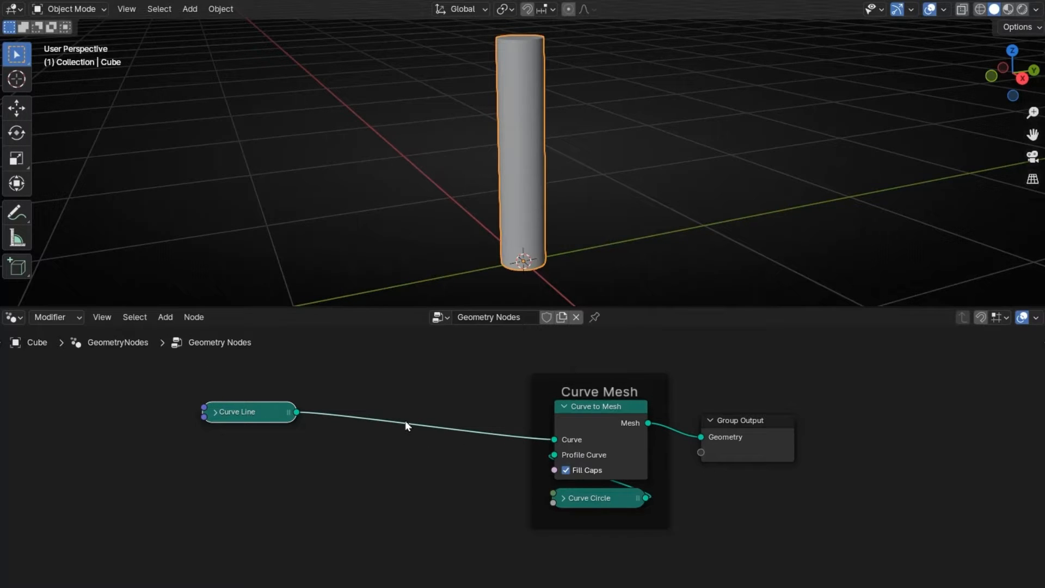
left_click(16, 212)
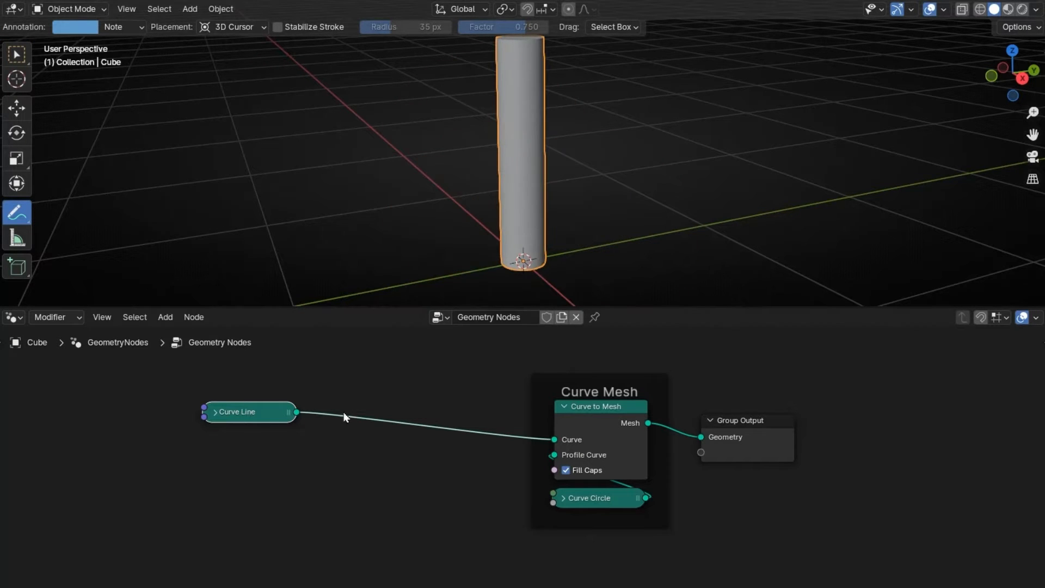
Step: Insert a Set Curve Radius node and set its Radius to 1.7 m
type("set raidus")
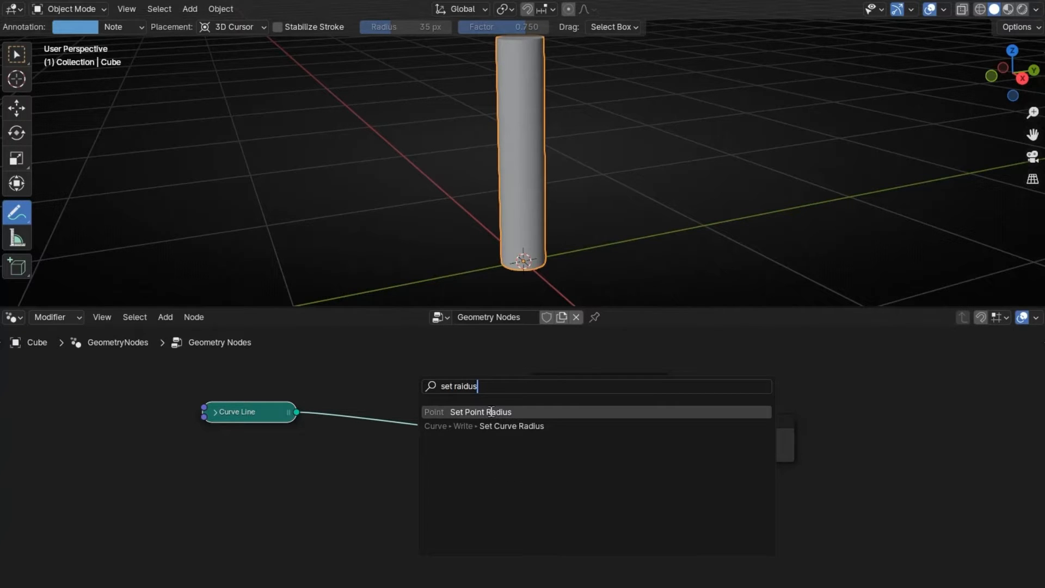
left_click(512, 426)
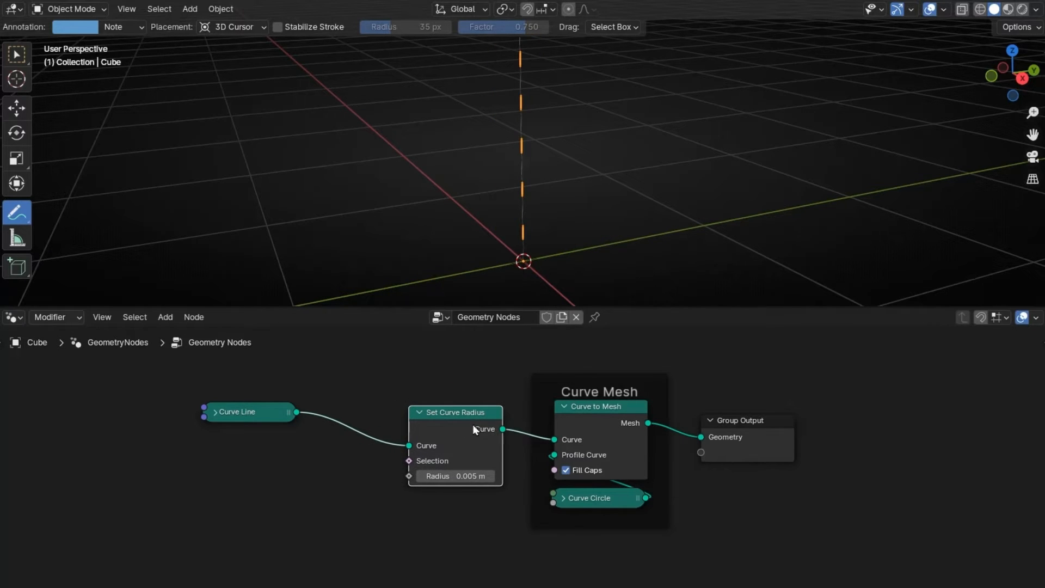
mouse_move(671, 441)
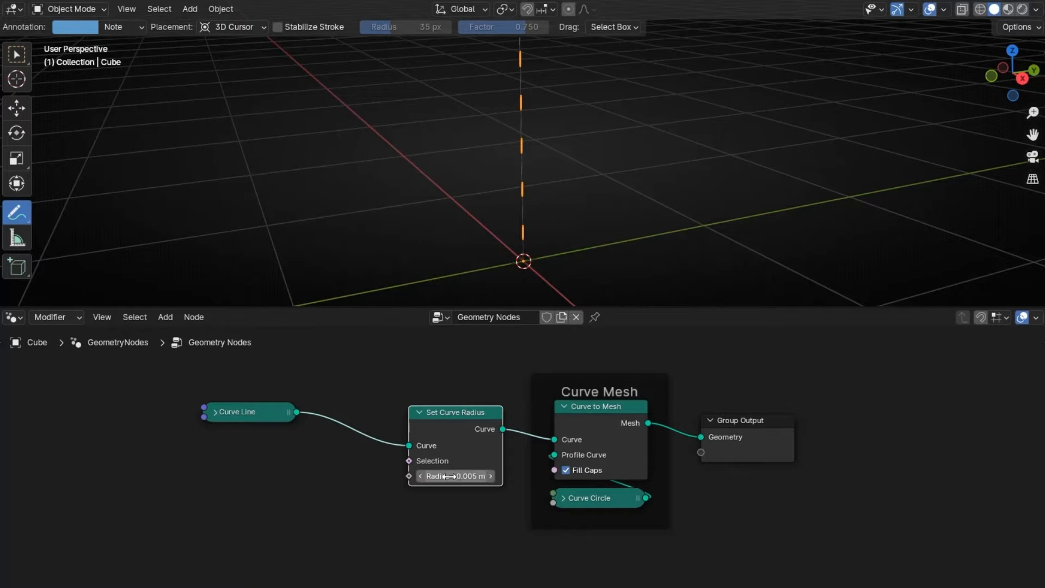
left_click_drag(455, 475, 480, 475)
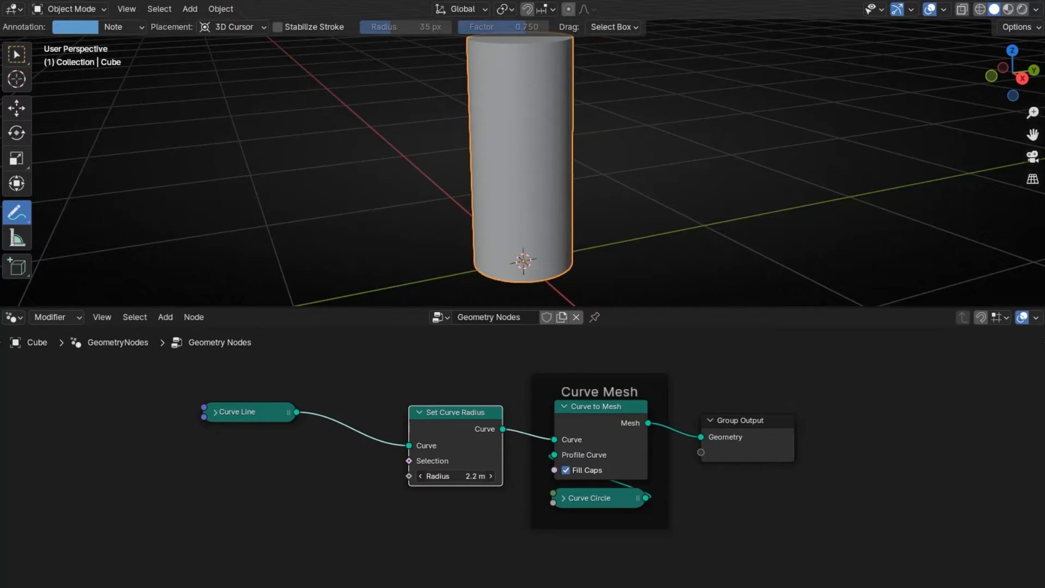
left_click_drag(467, 475, 413, 475)
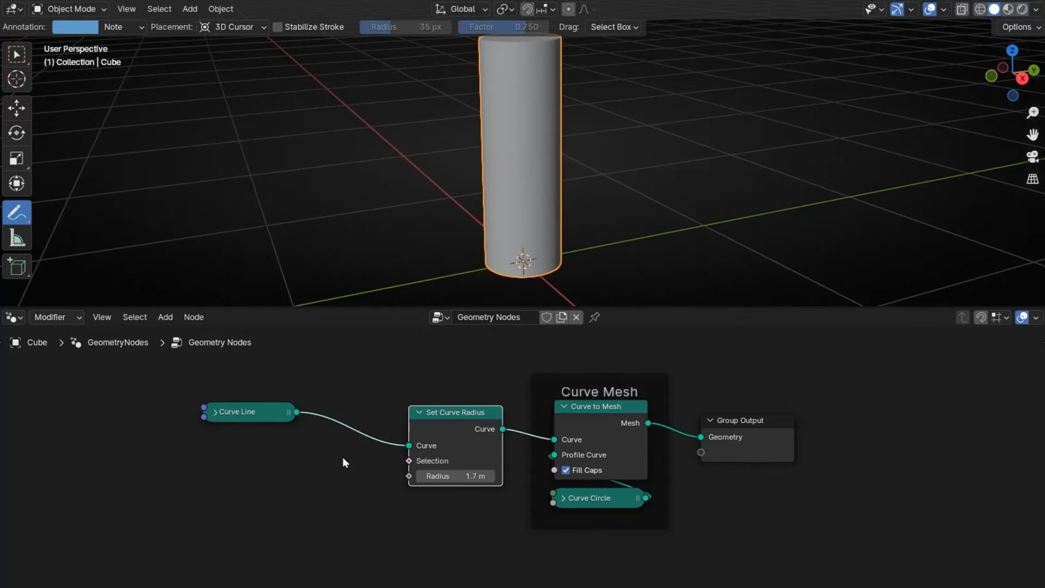
Step: Add a Spline Parameter node and link its Factor output into Radius
left_click(165, 317)
type("spline para")
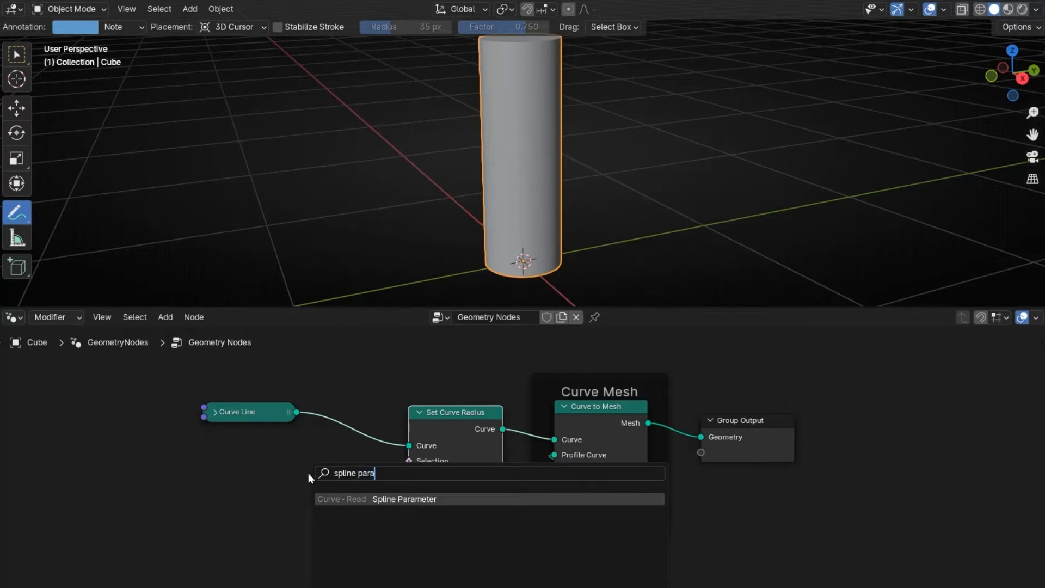
left_click(404, 500)
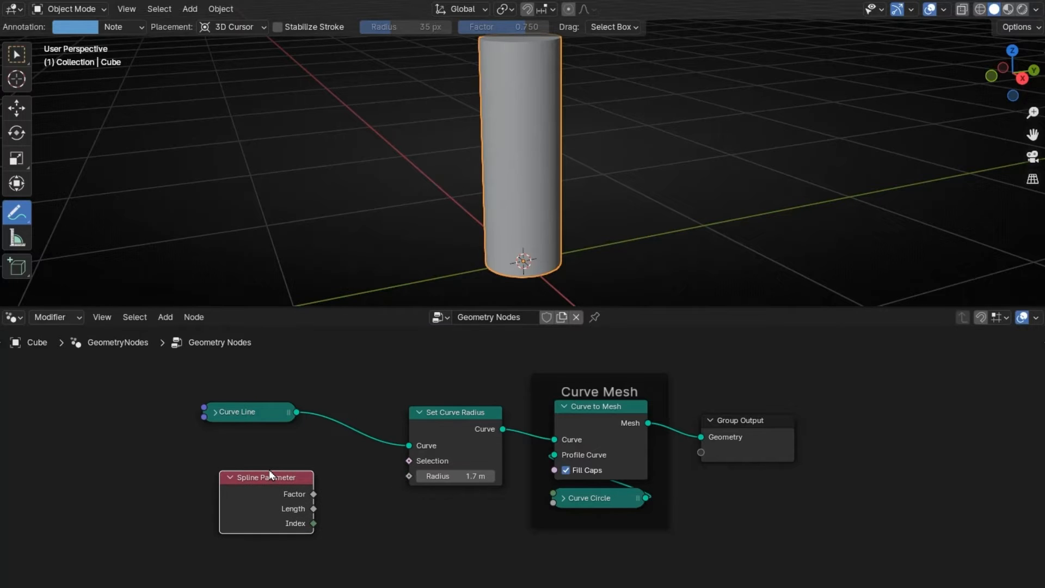
left_click_drag(312, 493, 410, 475)
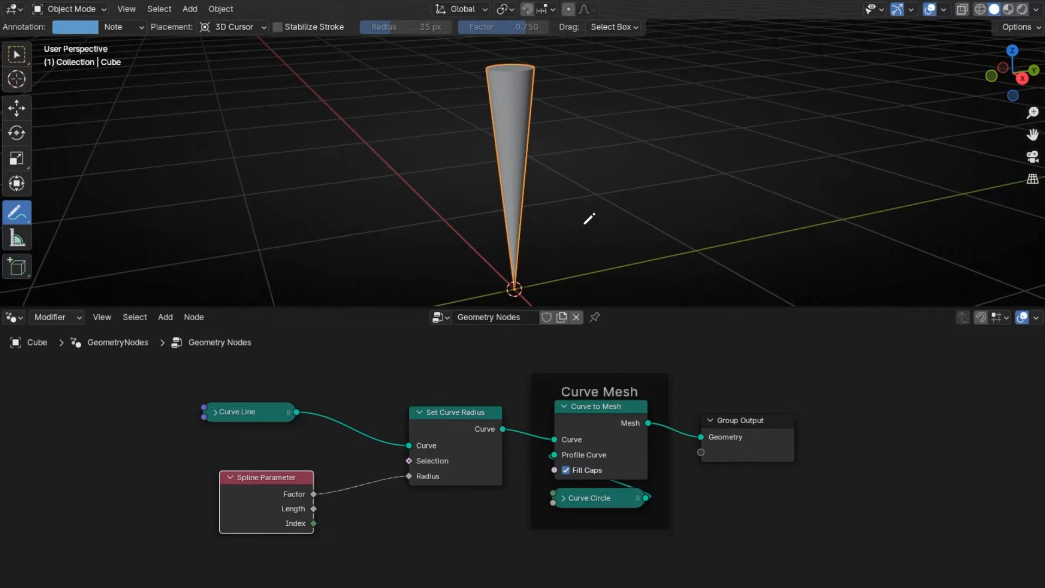
mouse_move(233, 519)
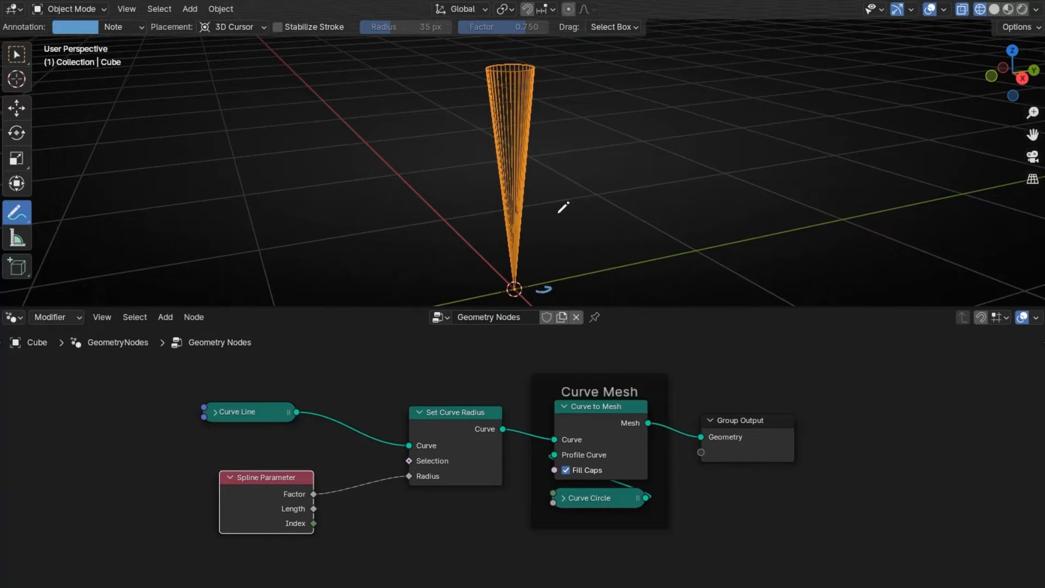
mouse_move(319, 470)
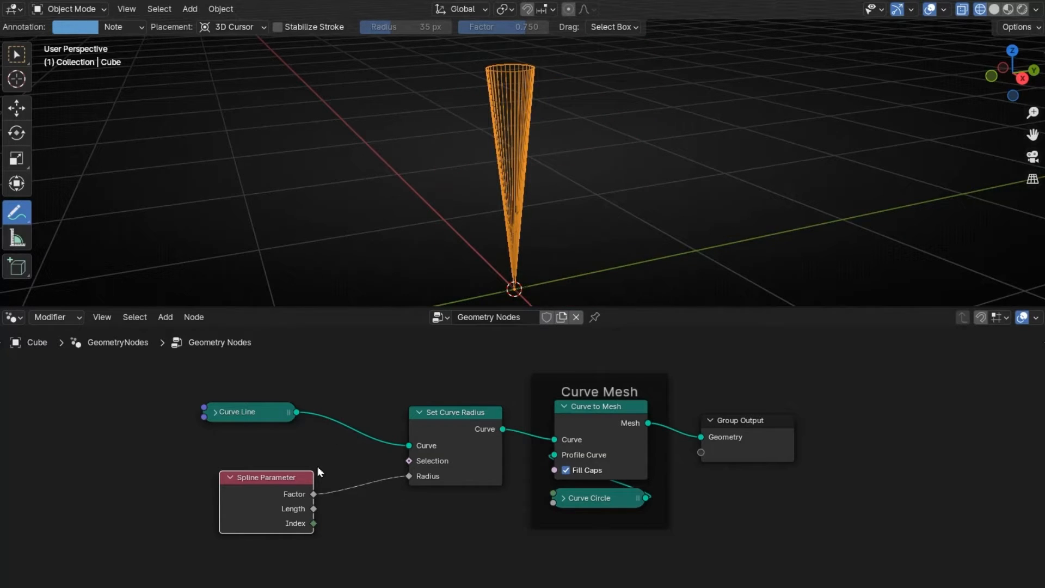
left_click_drag(267, 477, 240, 477)
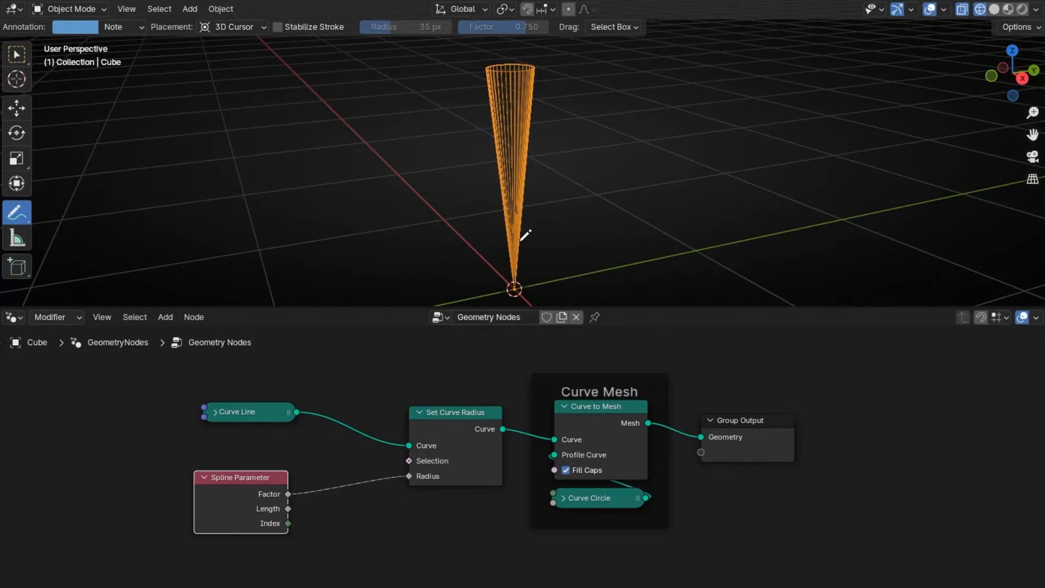
mouse_move(294, 501)
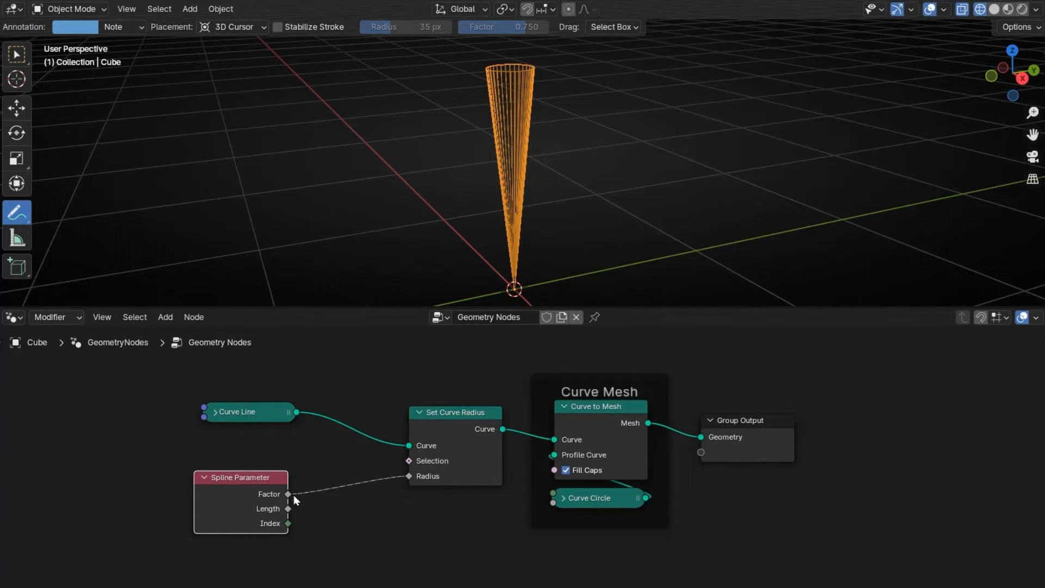
scroll("down", 3)
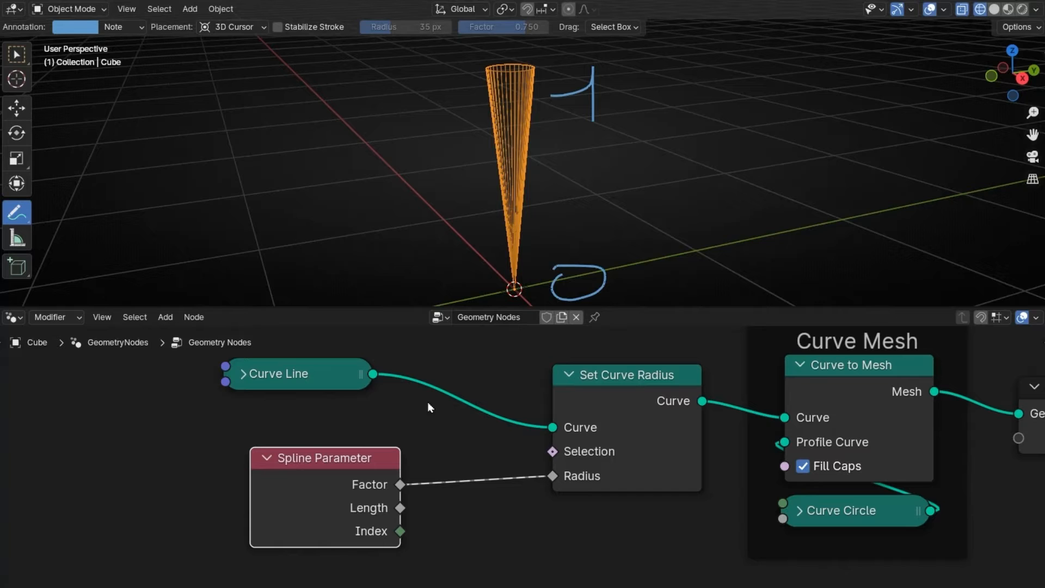
mouse_move(384, 492)
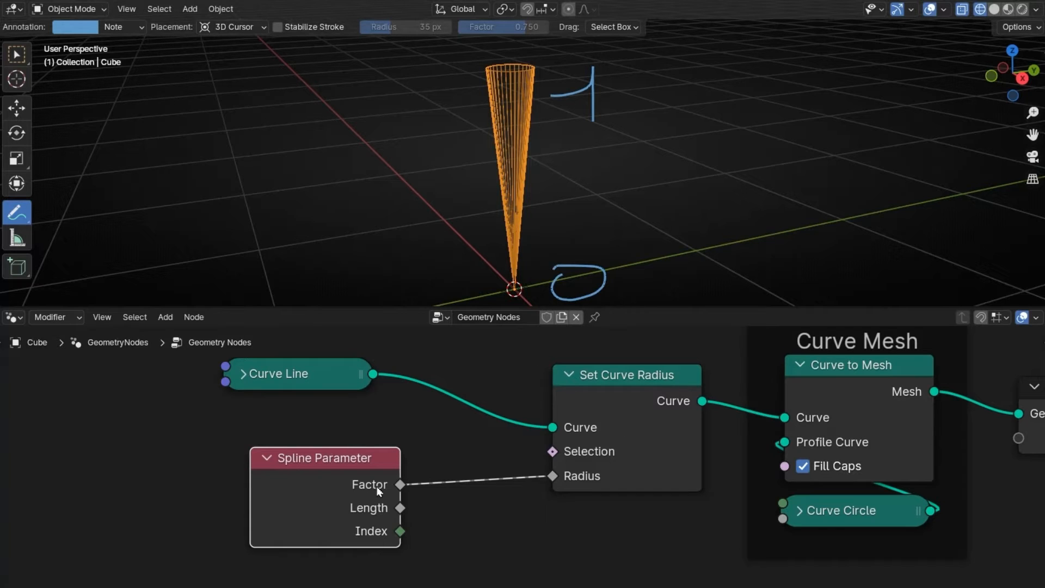
mouse_move(475, 288)
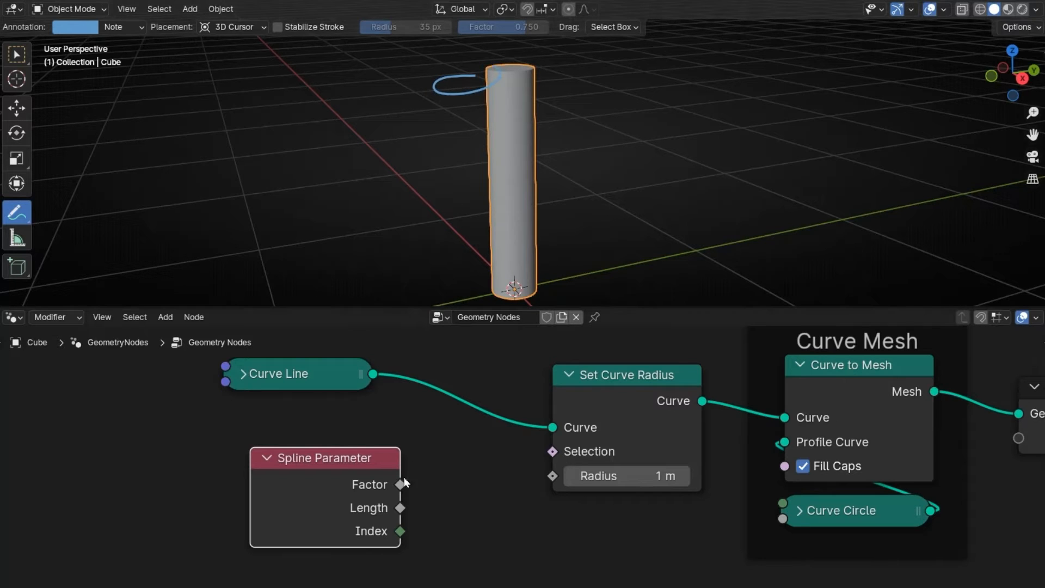
left_click_drag(401, 484, 552, 475)
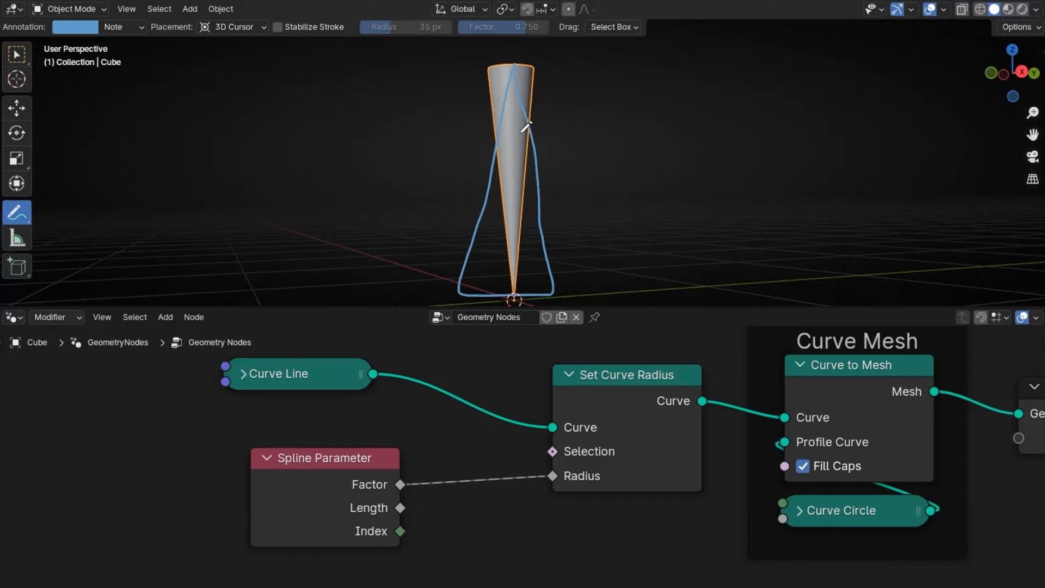
mouse_move(537, 188)
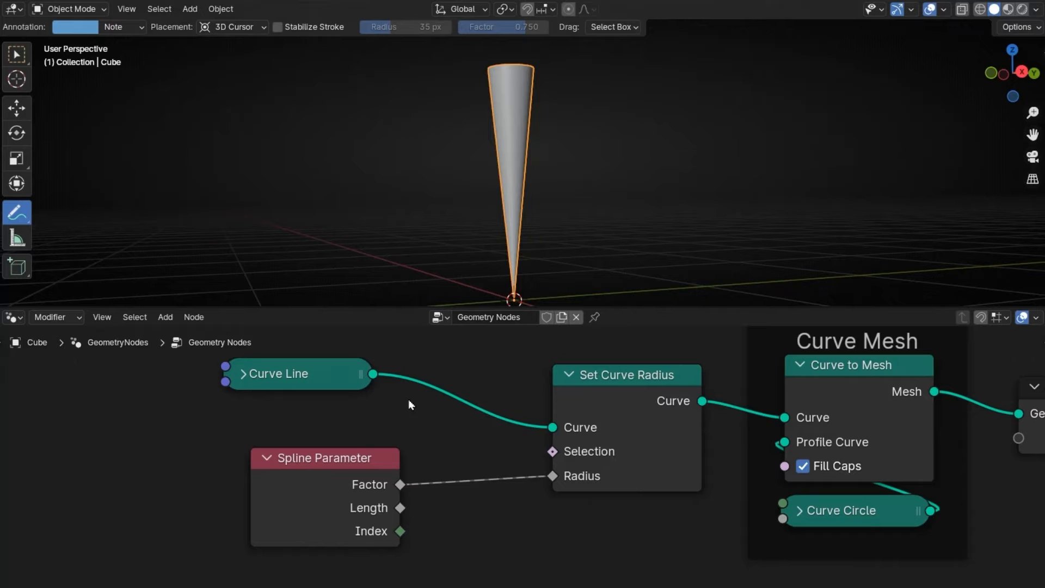
mouse_move(451, 374)
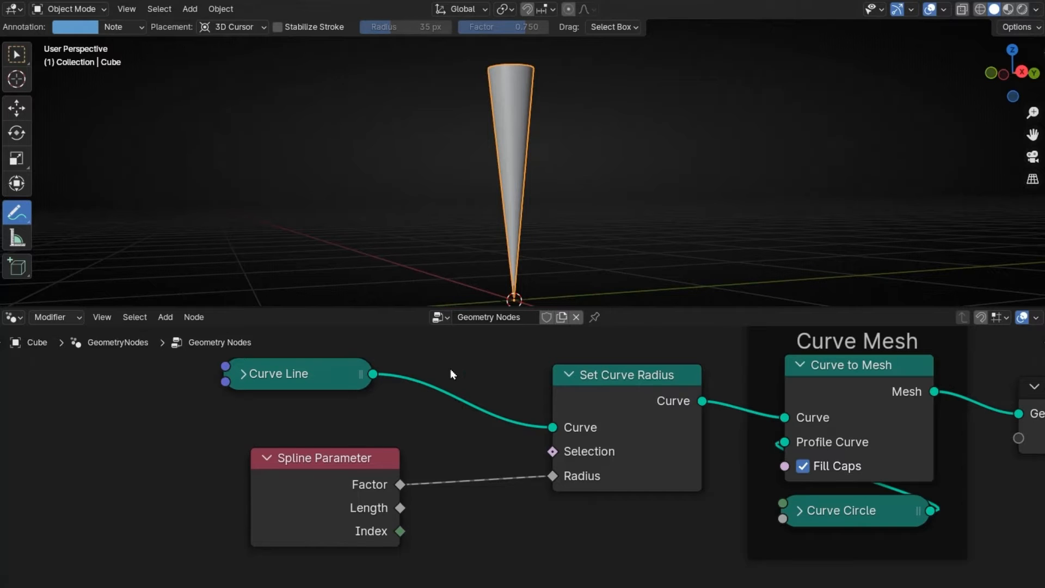
Step: Insert a Reverse Curve node into the chain, then select it for removal
type("rever")
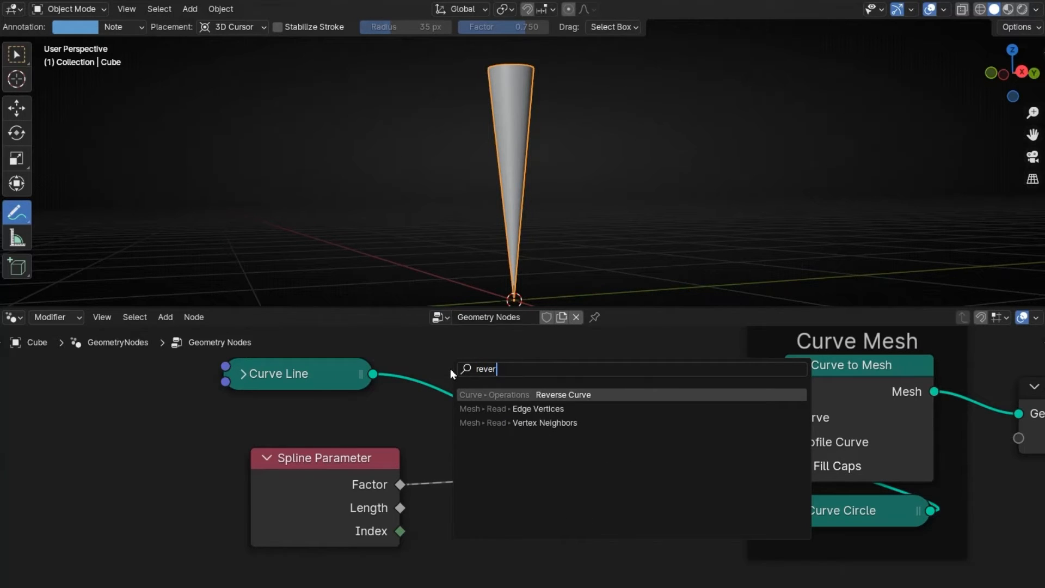
left_click(563, 395)
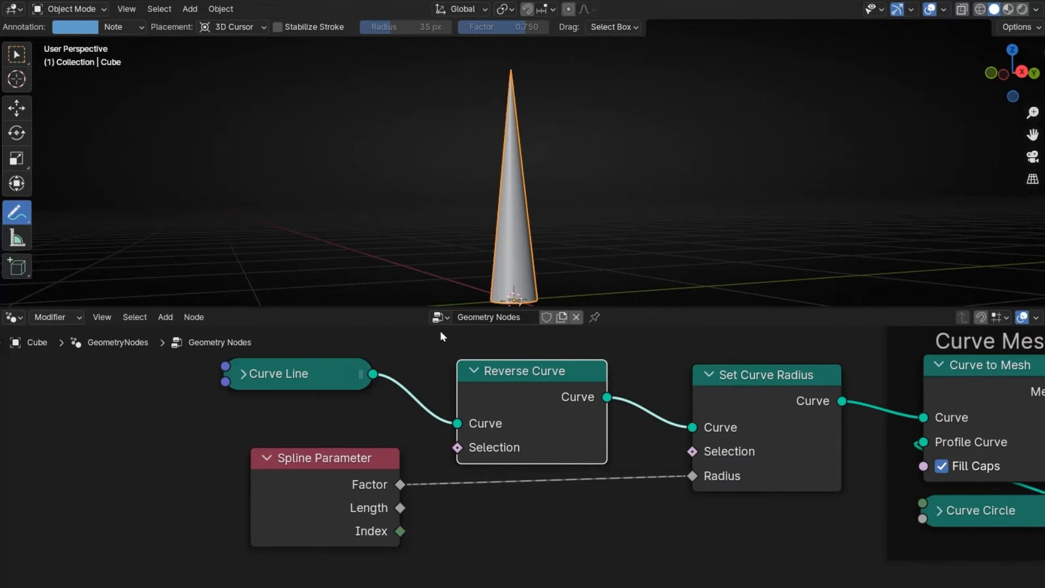
mouse_move(556, 270)
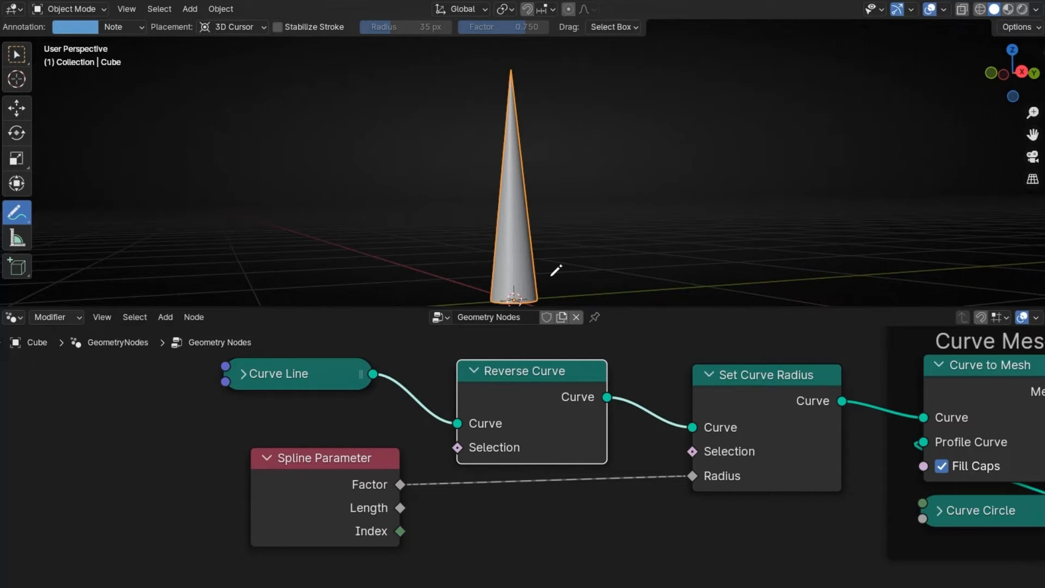
mouse_move(476, 298)
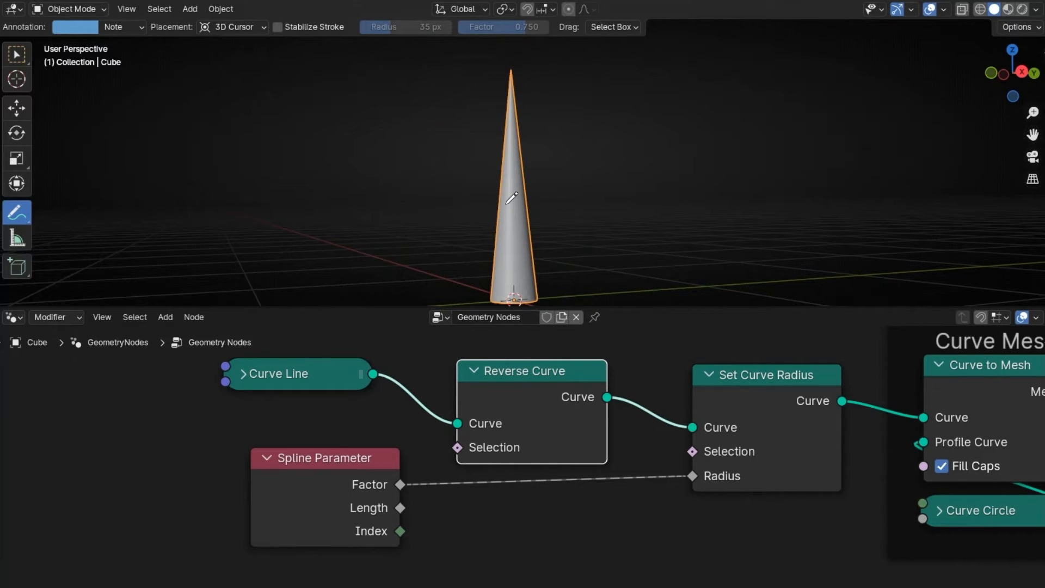
left_click(525, 370)
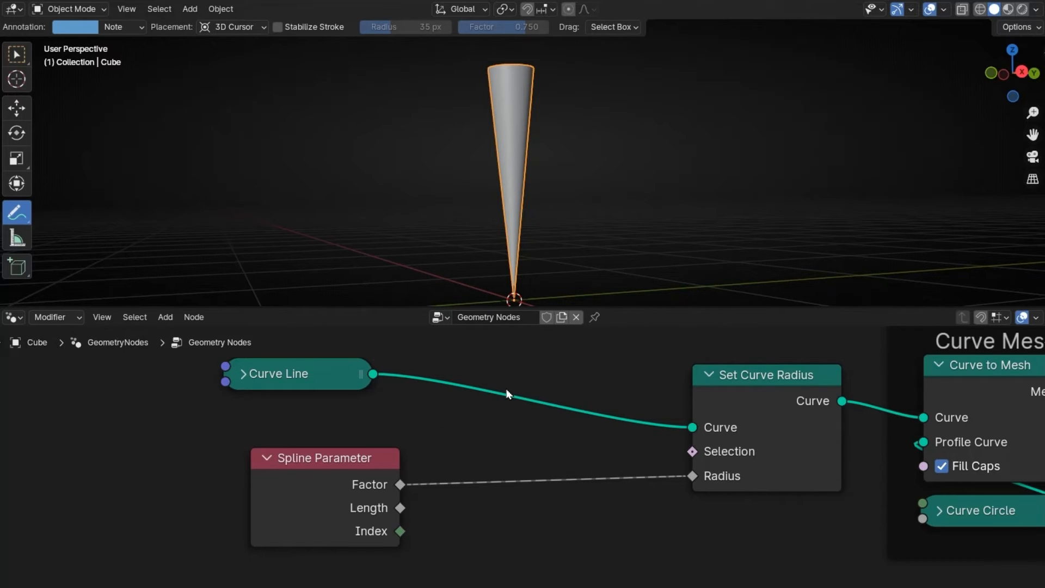
mouse_move(573, 520)
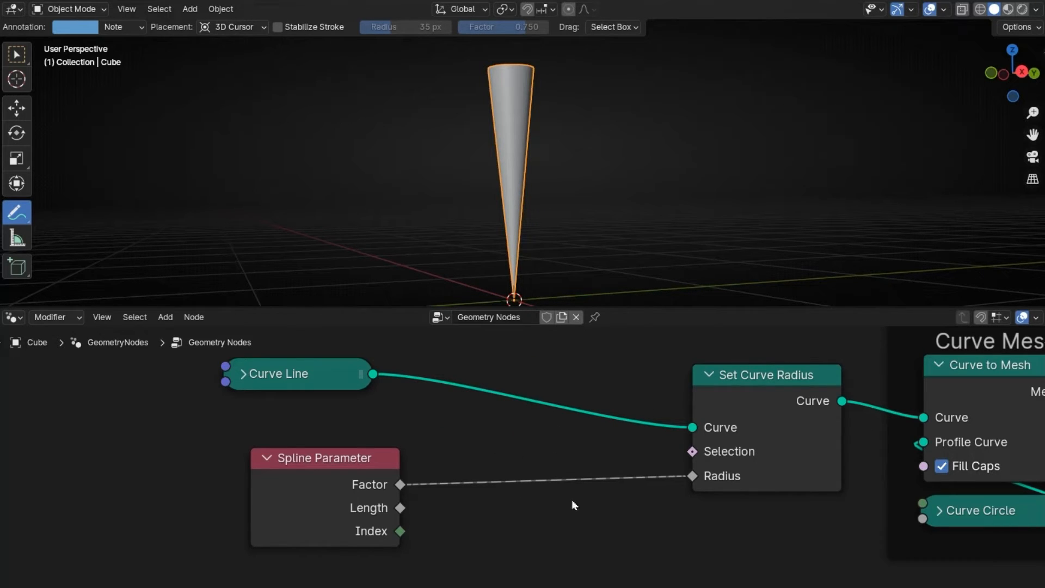
Step: Add a Float Curve node between the spline Factor and the Radius
type("float")
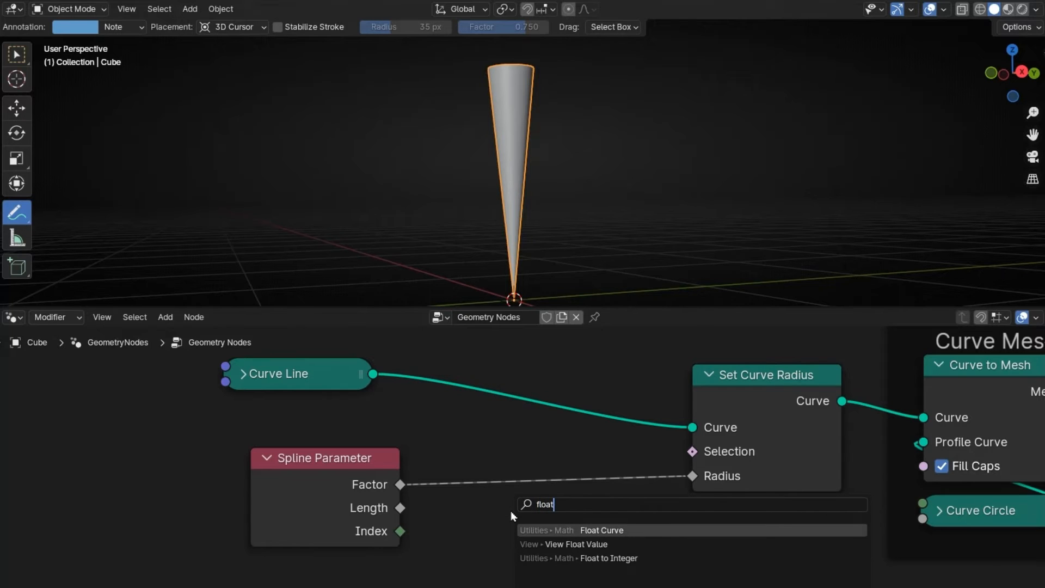
left_click(602, 530)
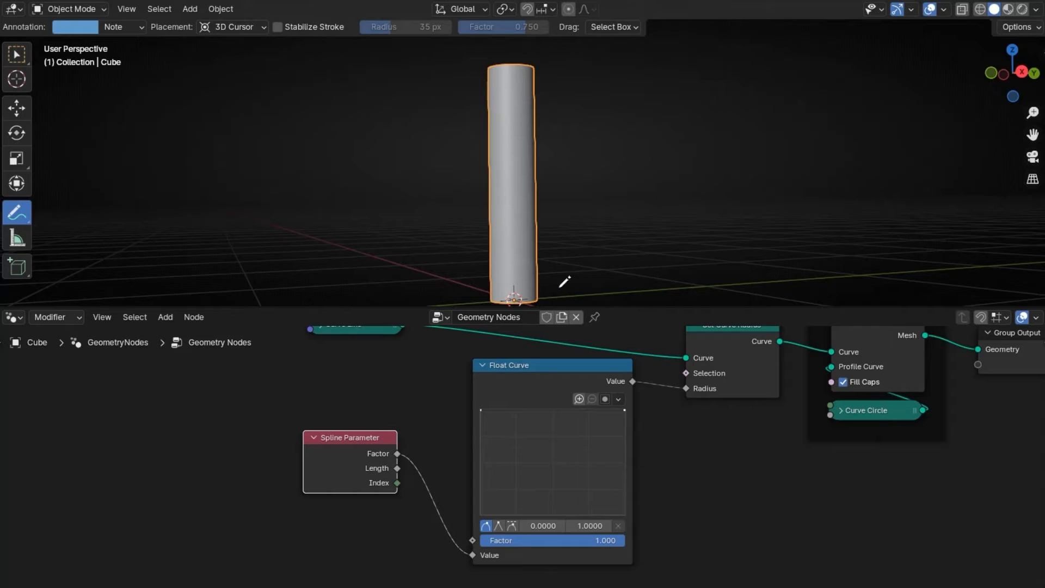
mouse_move(545, 74)
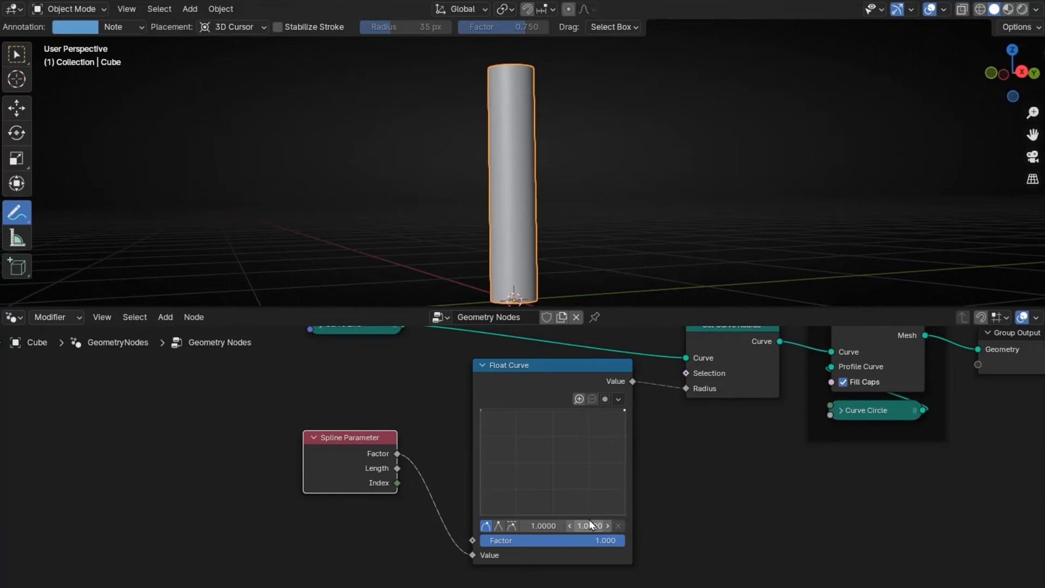
Step: Lower the Float Curve's end point to zero and add a point to form a wave
left_click_drag(590, 525, 589, 525)
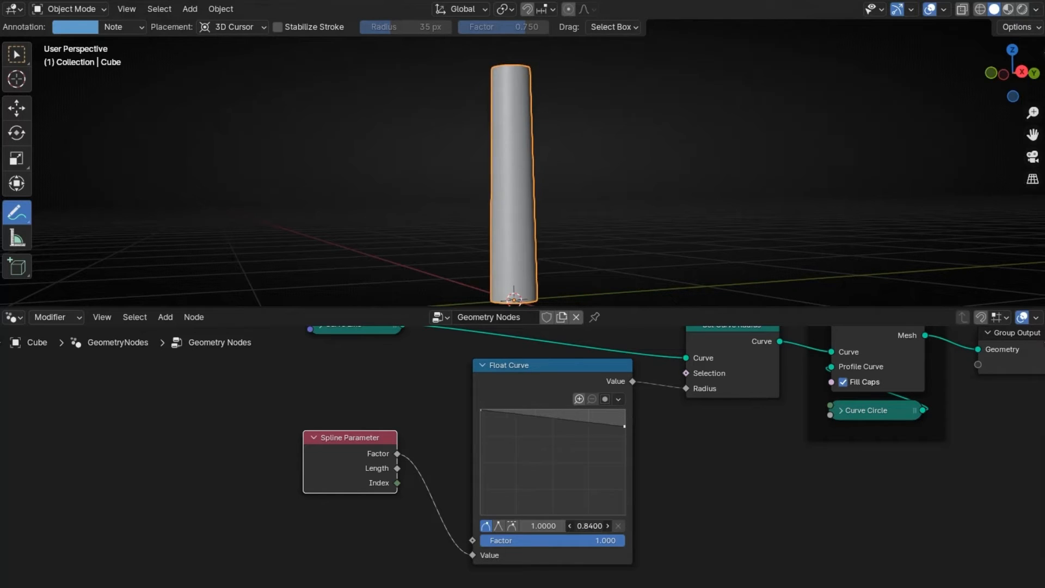
left_click_drag(623, 425, 623, 470)
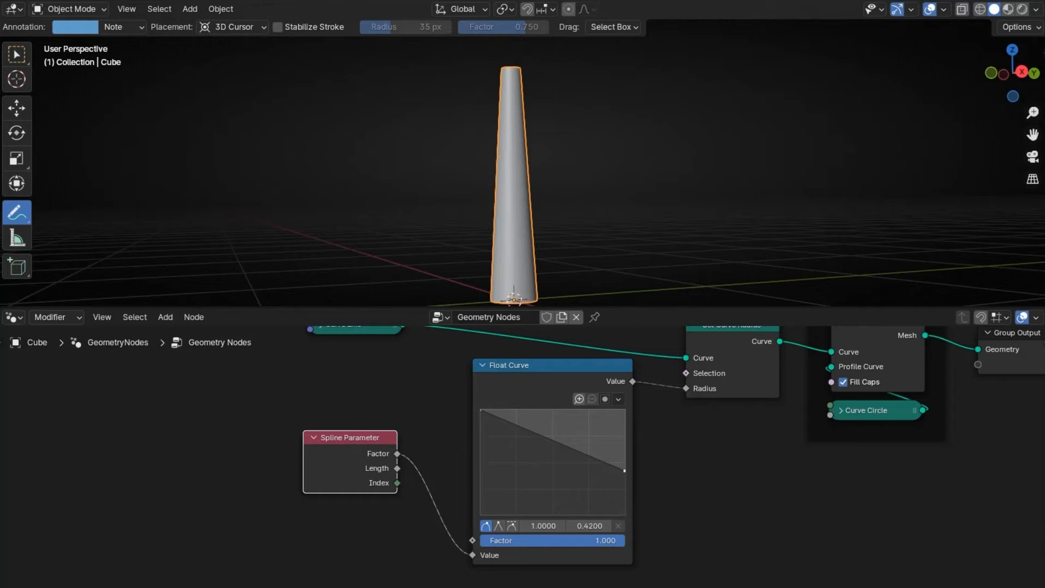
left_click_drag(624, 469, 623, 514)
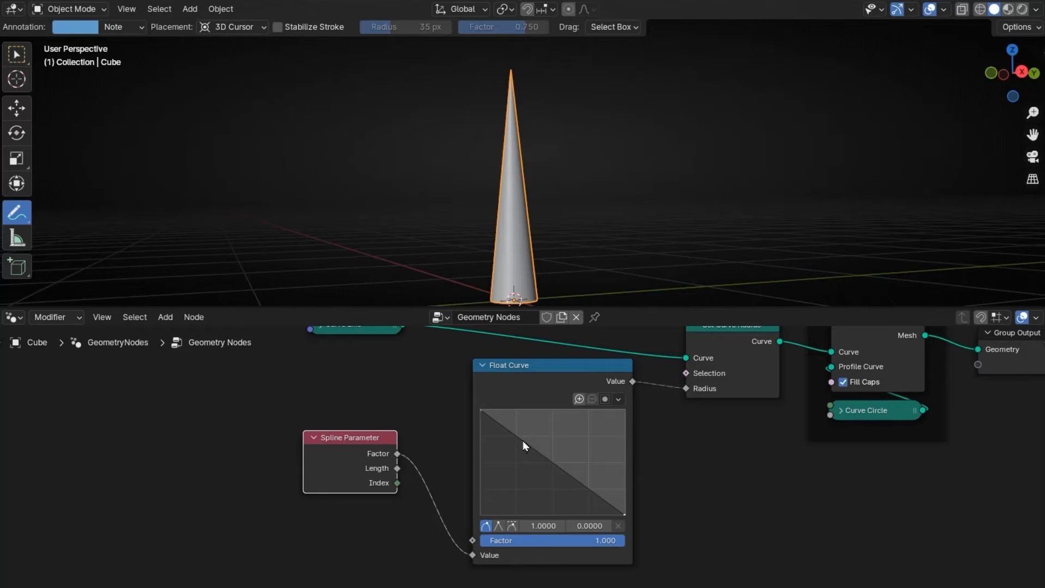
left_click(524, 443)
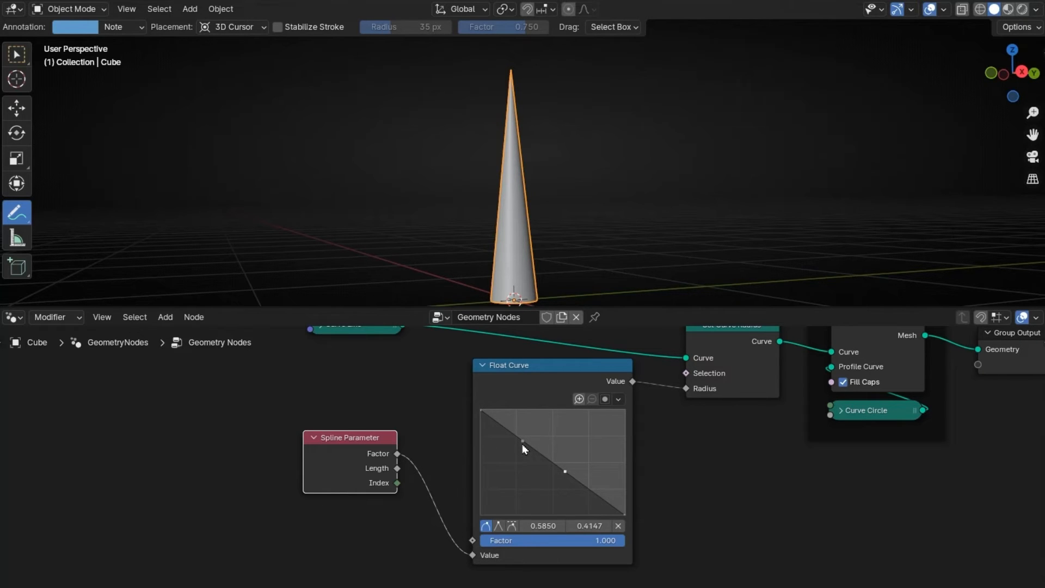
left_click_drag(523, 446, 585, 446)
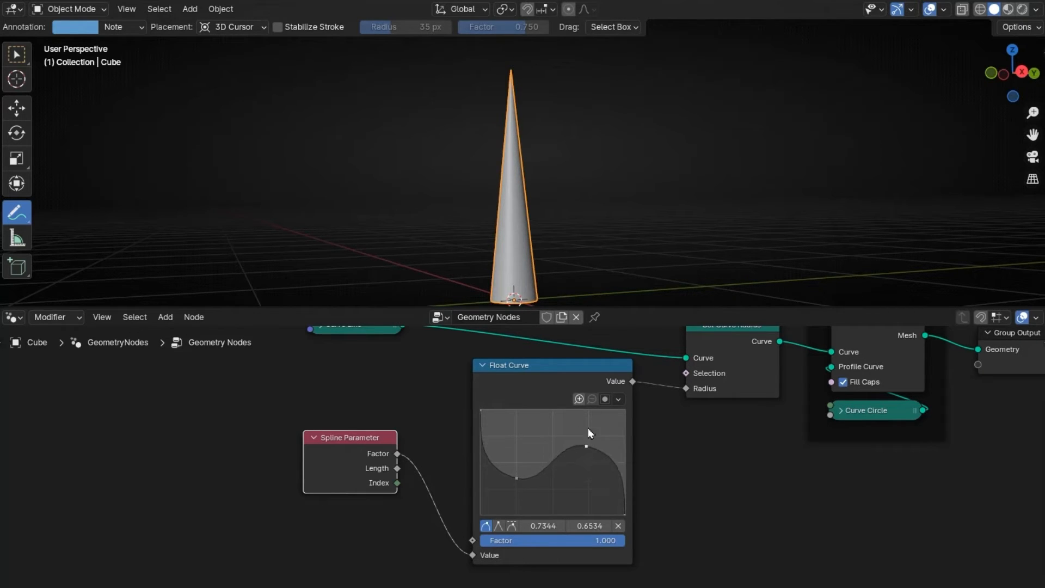
mouse_move(536, 296)
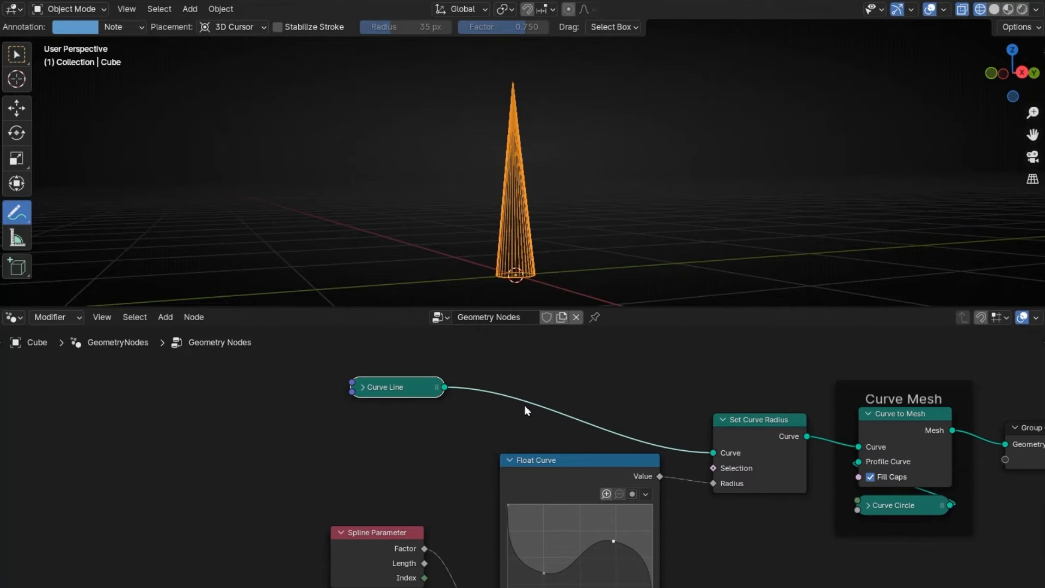
Step: Add a Resample Curve node with count 10 and bend the Float Curve into a vase profile
type("resam")
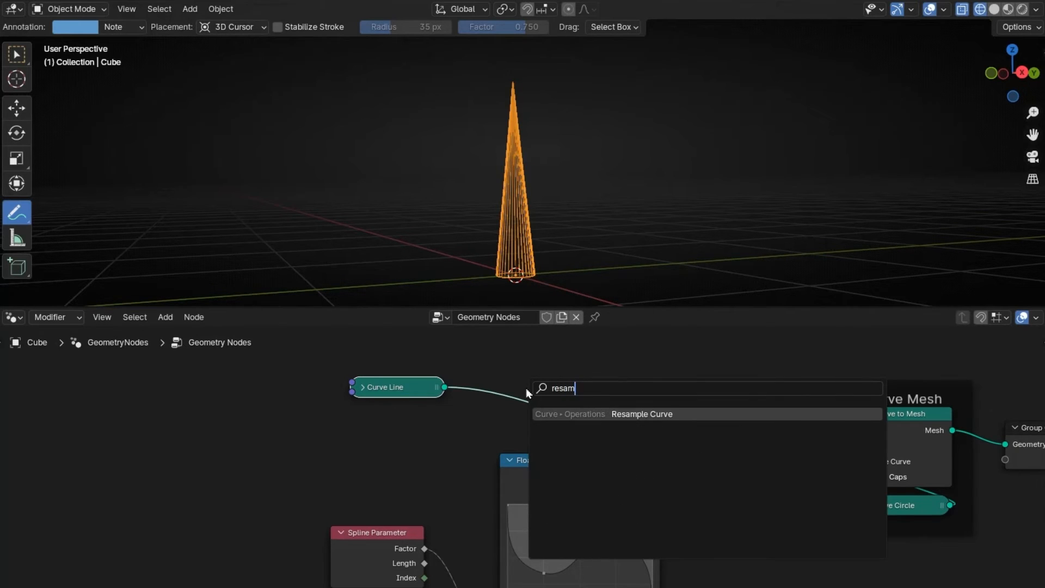
left_click(642, 413)
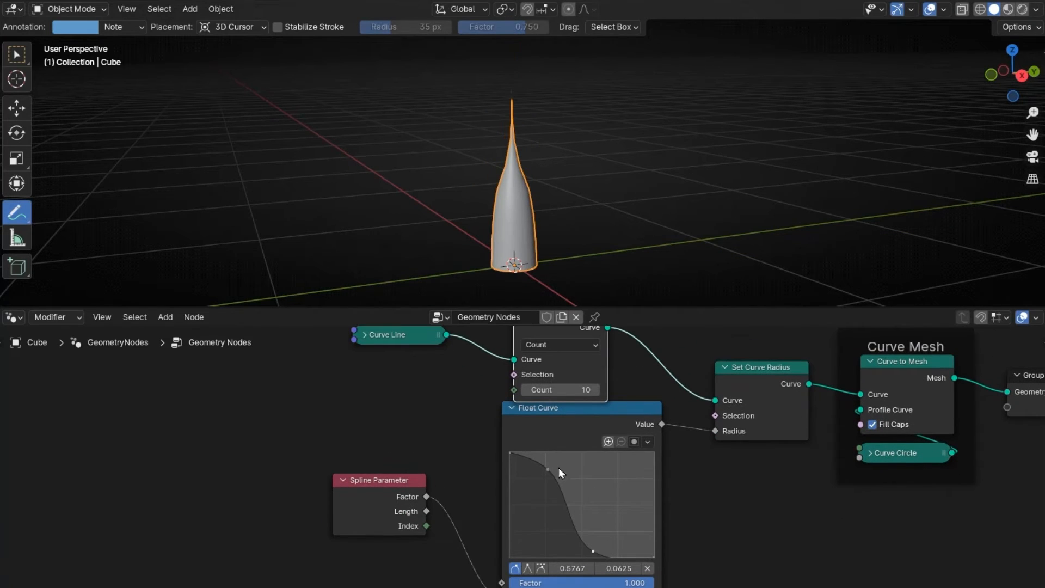
left_click_drag(558, 470, 585, 467)
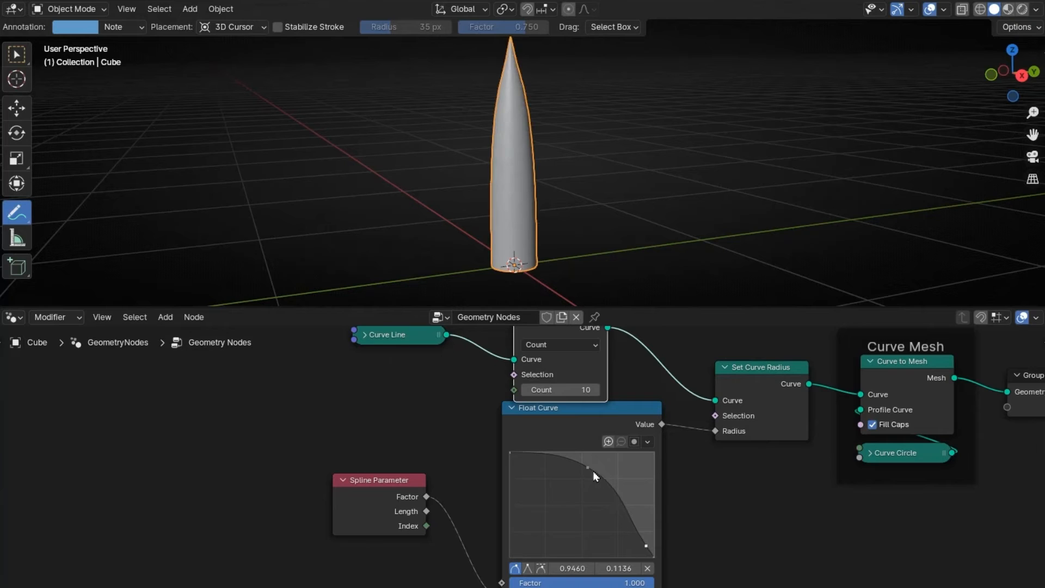
left_click_drag(588, 466, 543, 486)
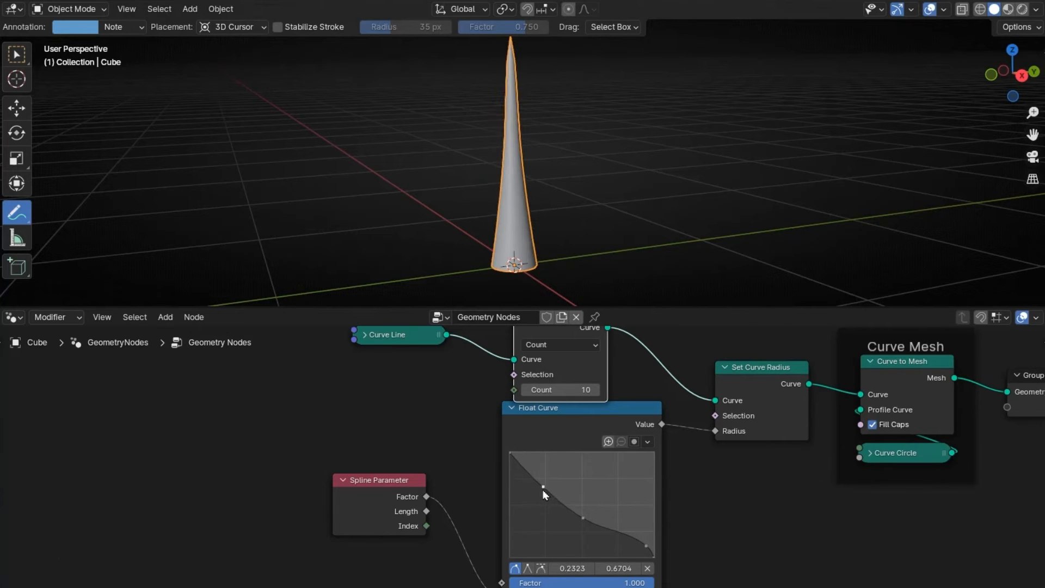
left_click_drag(543, 485, 578, 500)
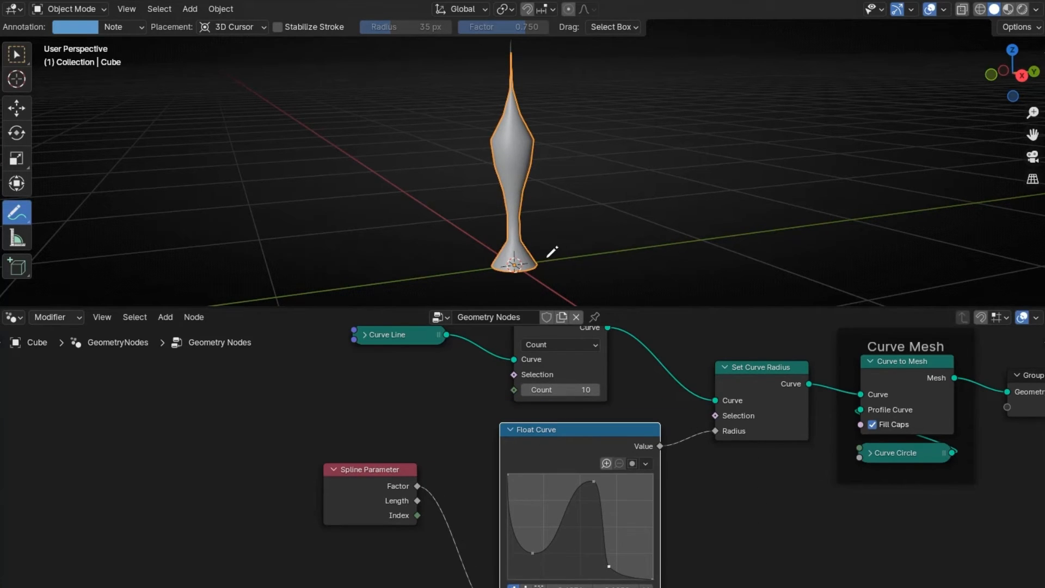
mouse_move(504, 125)
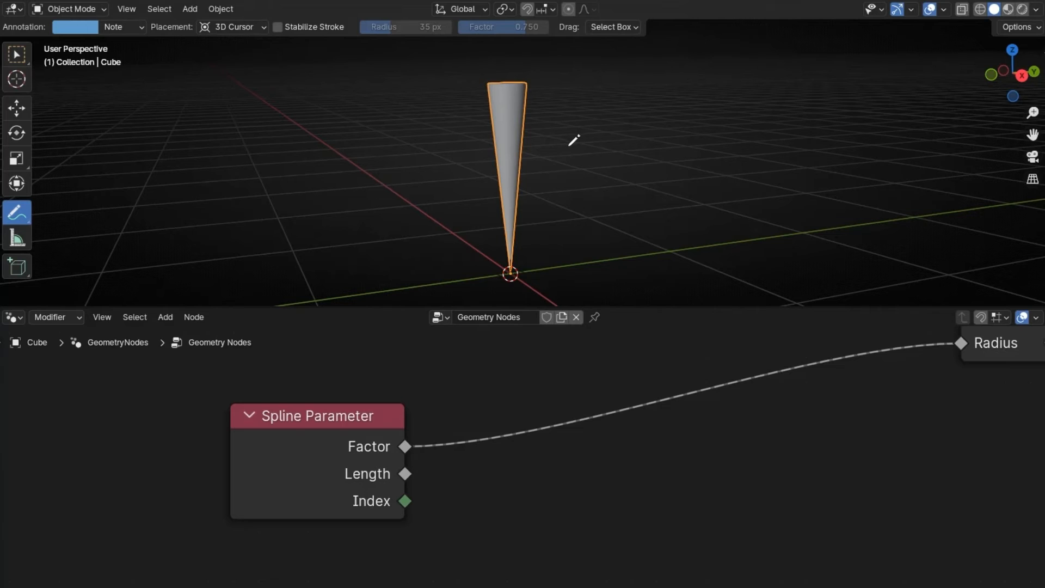
mouse_move(398, 427)
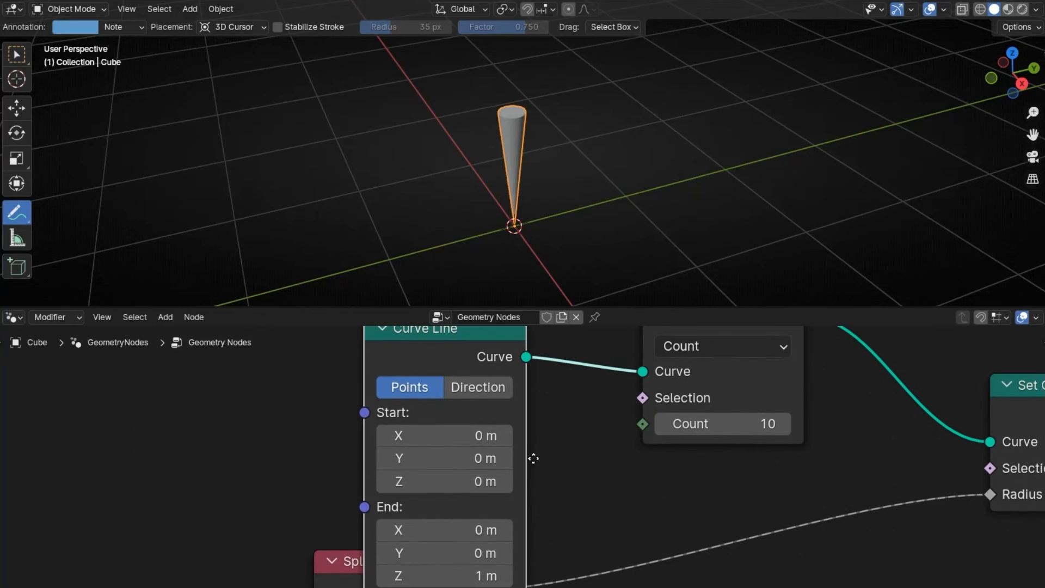
Step: Raise the Curve Line's End Z height to 4.3 m
left_click_drag(444, 576, 507, 576)
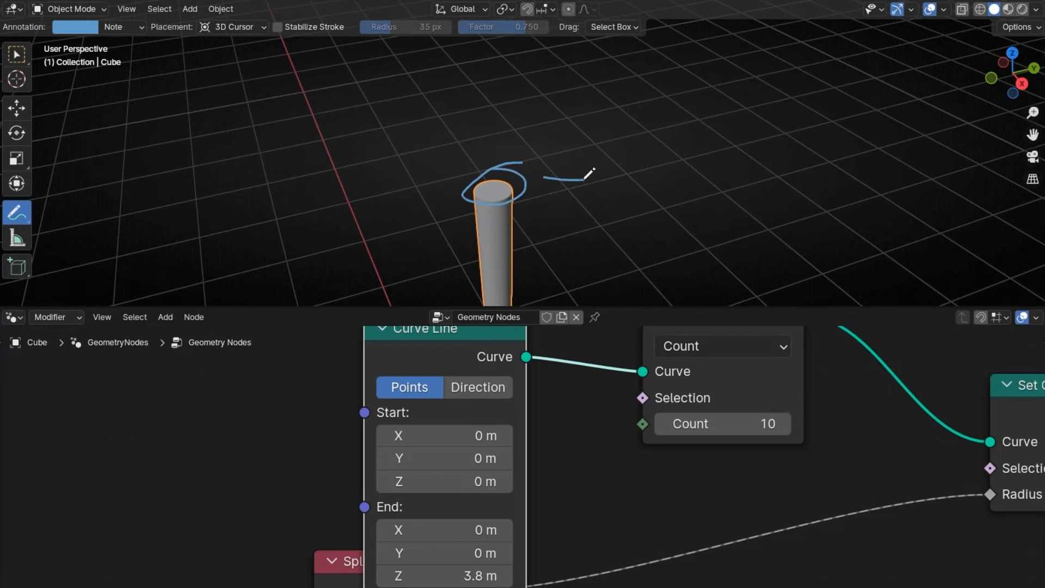
left_click_drag(533, 183, 626, 134)
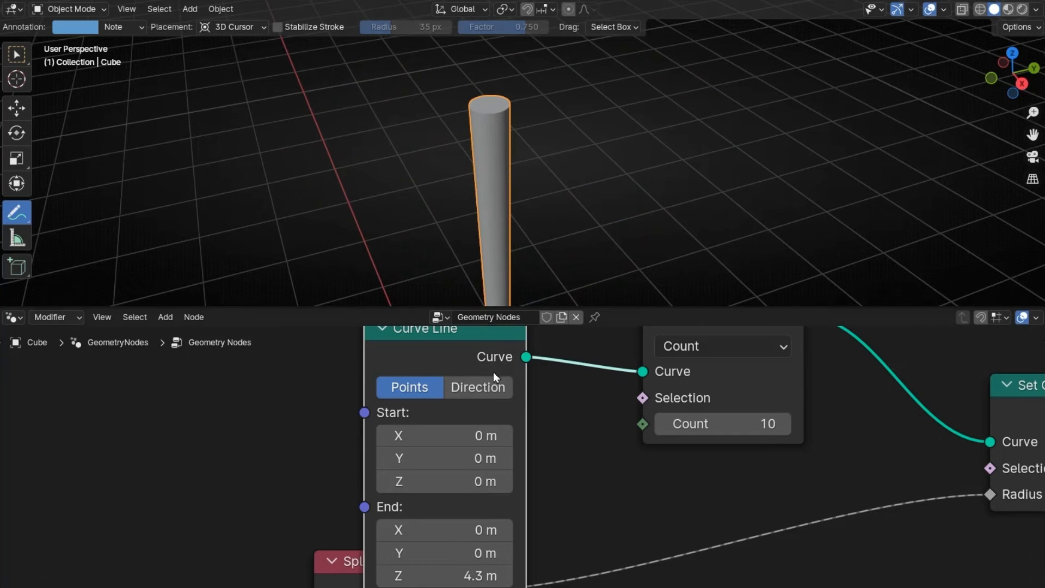
left_click(387, 328)
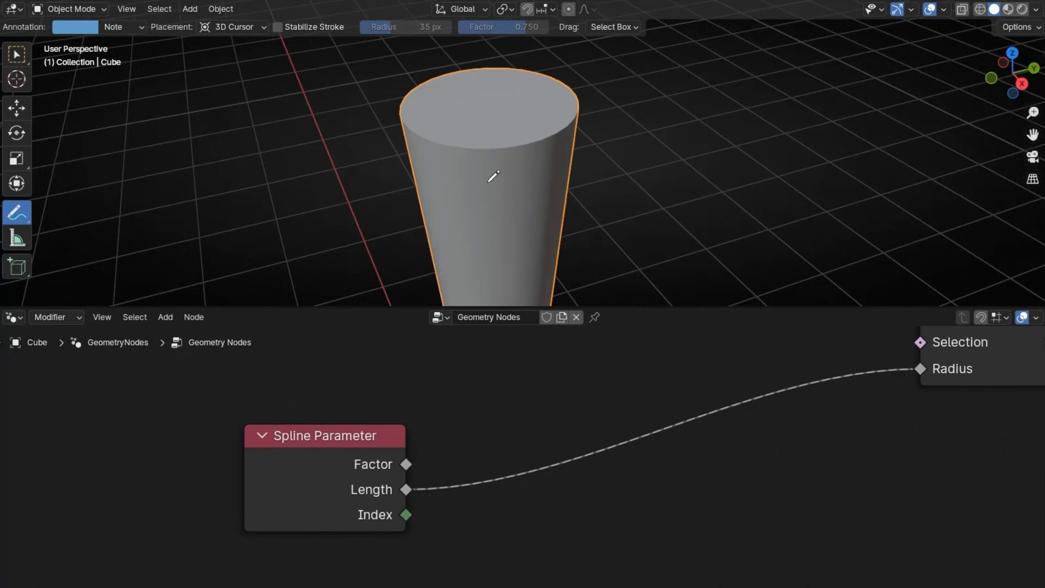
mouse_move(568, 127)
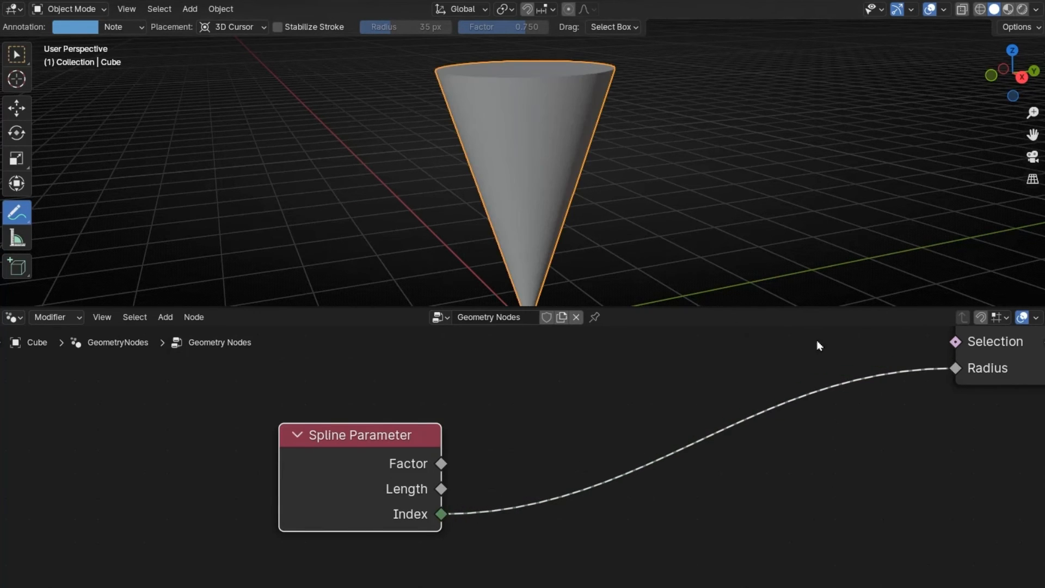
mouse_move(577, 261)
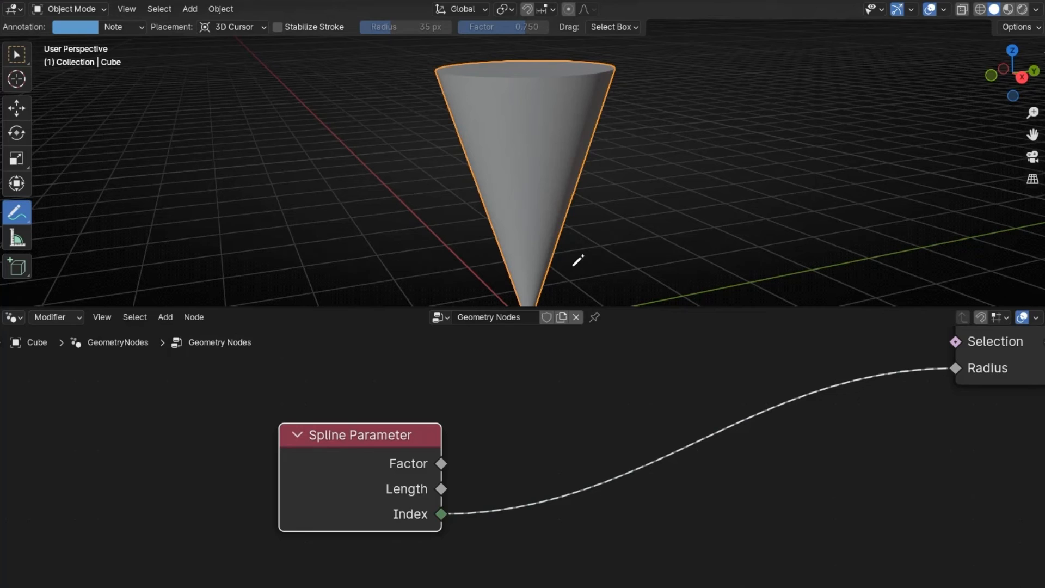
Step: Switch the viewport to wireframe to reveal the cone's stacked ring cross-sections
left_click(962, 8)
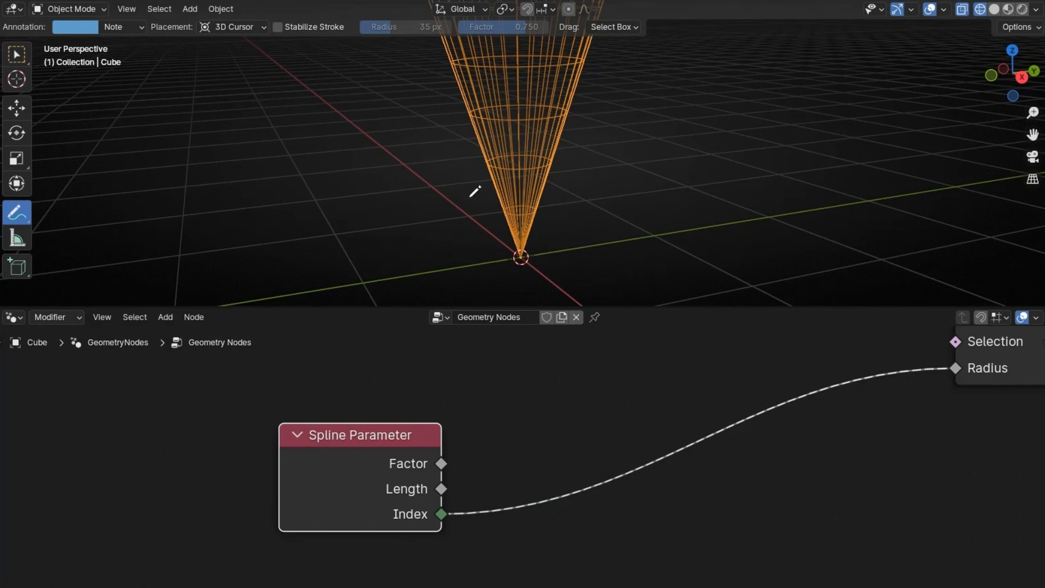
mouse_move(545, 262)
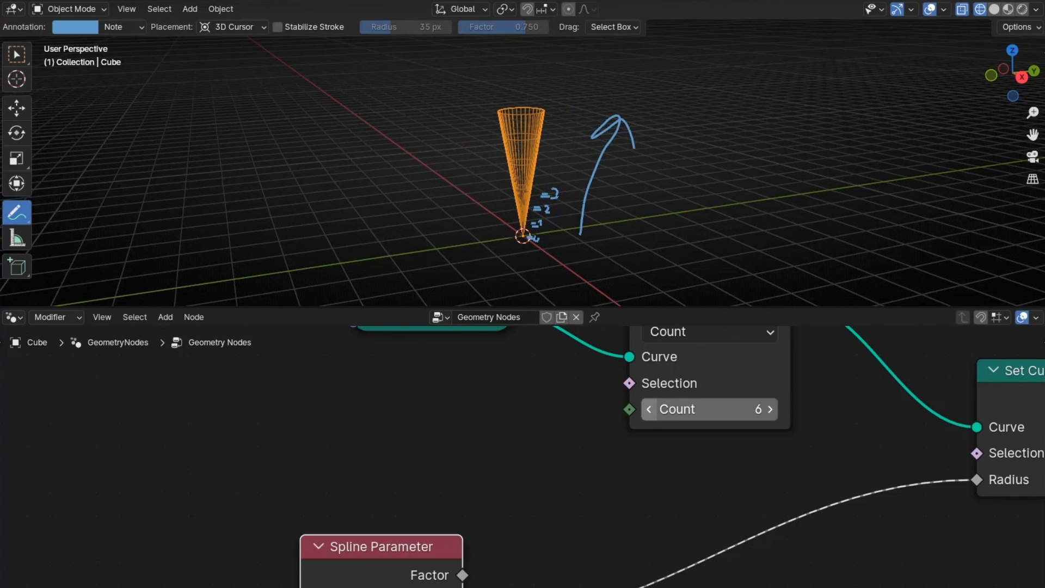
Step: Set Resample Count to 3 and annotate points 1, 2, 3 with radii 0r, 1r, 2r
double_click(710, 409)
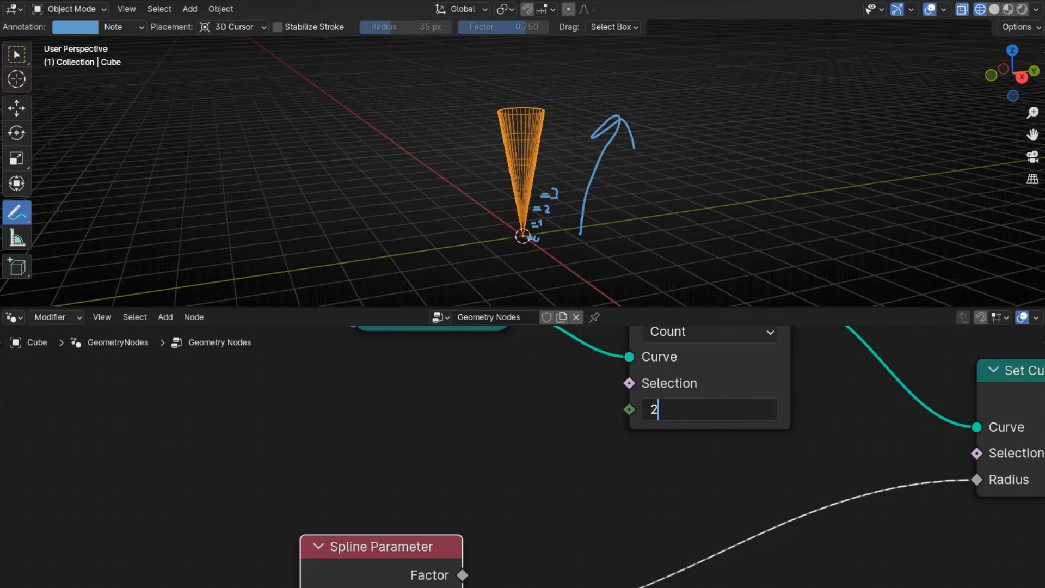
key("Return")
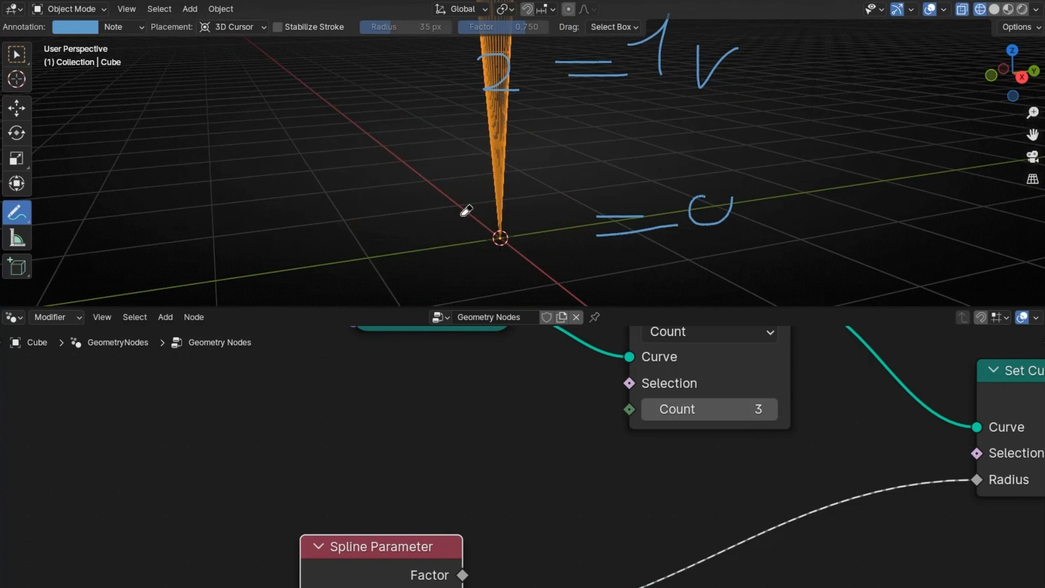
left_click_drag(680, 213, 766, 220)
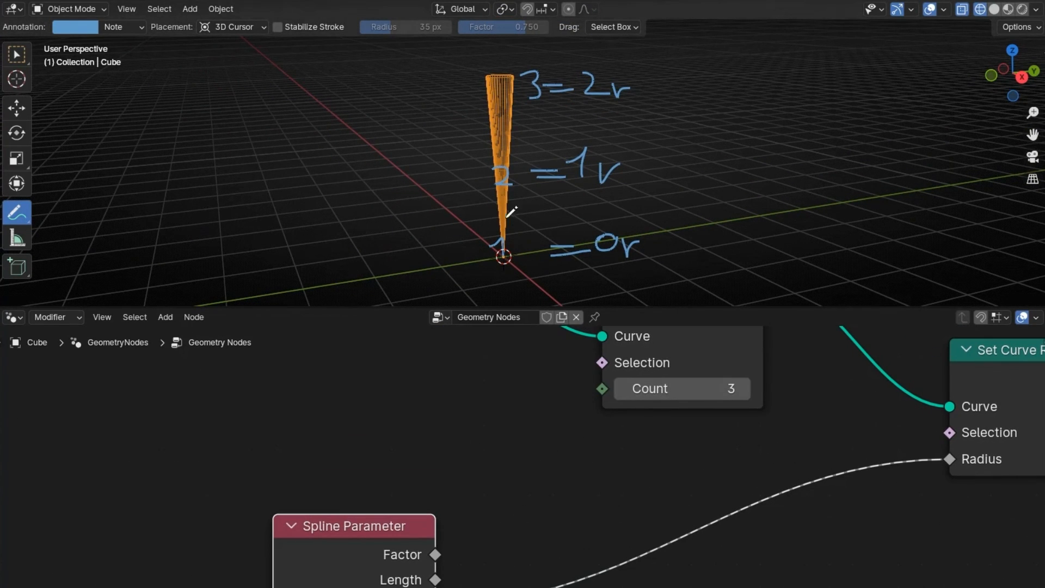
mouse_move(516, 256)
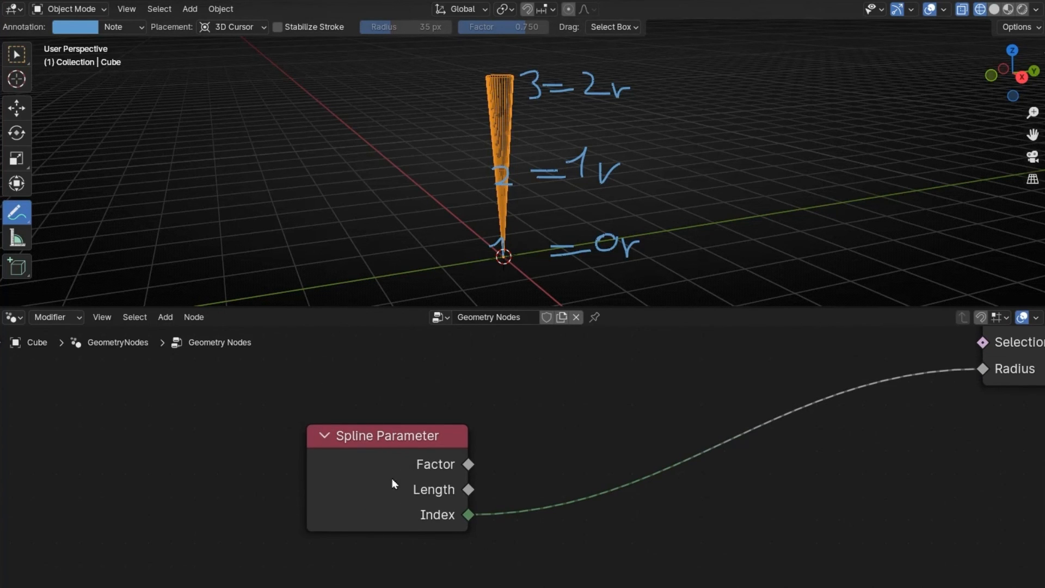
mouse_move(682, 260)
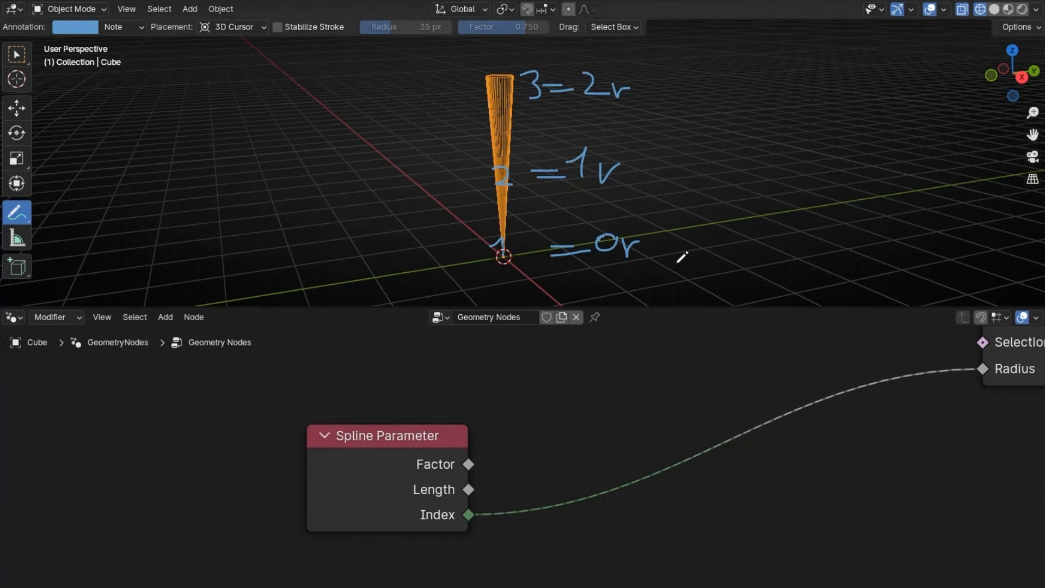